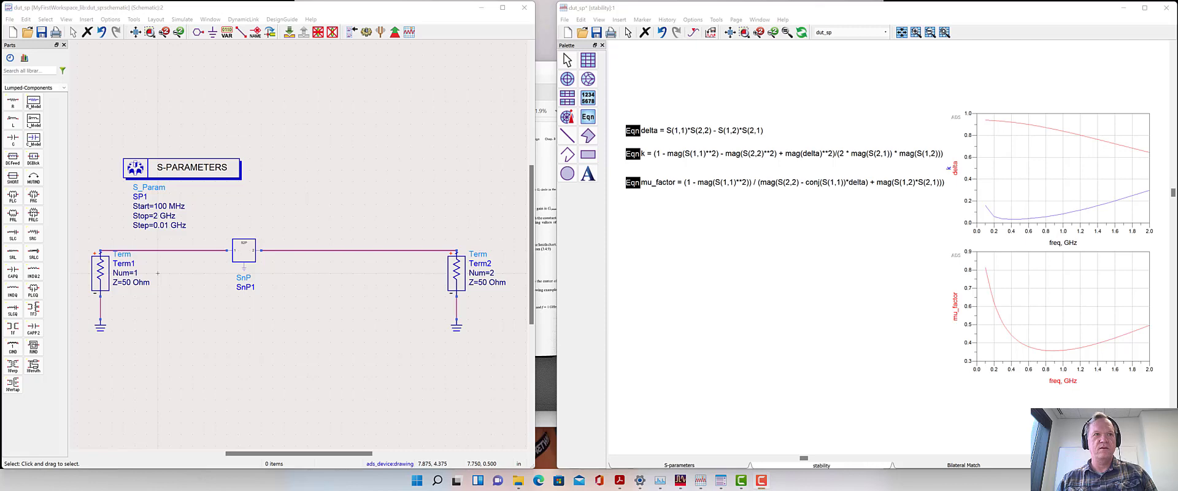
pyautogui.moveTo(354, 314)
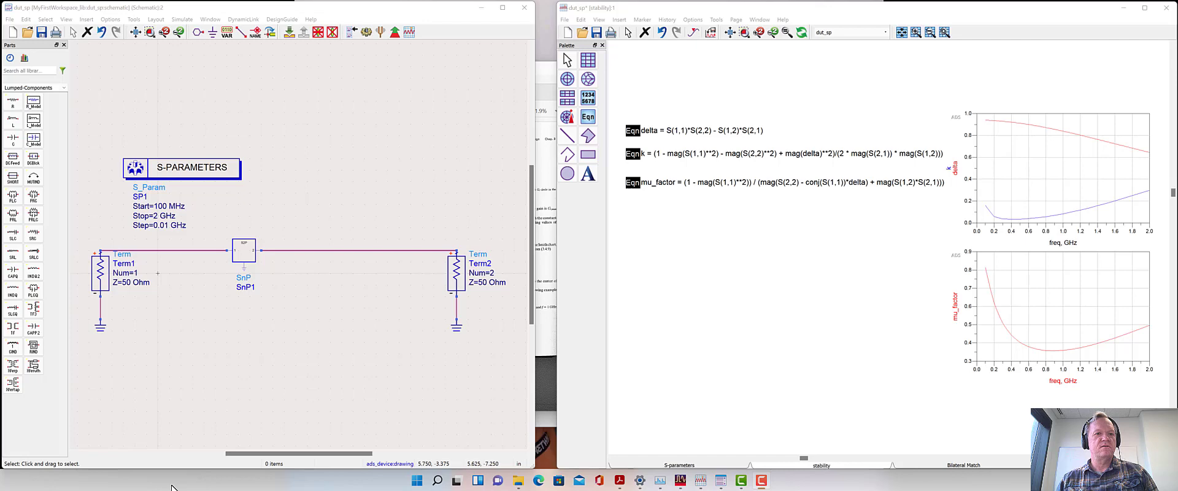
pyautogui.moveTo(203, 357)
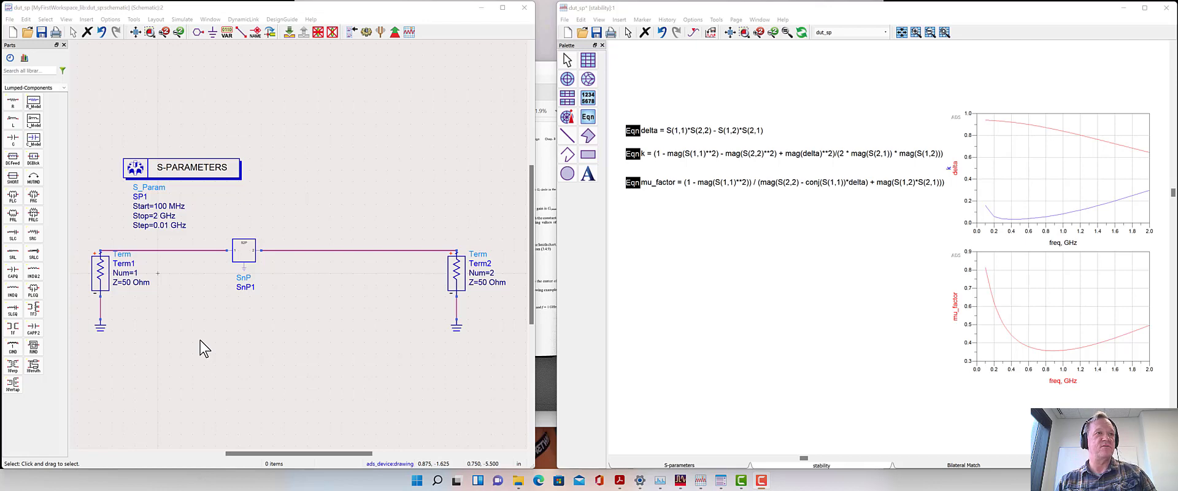
pyautogui.moveTo(245, 251)
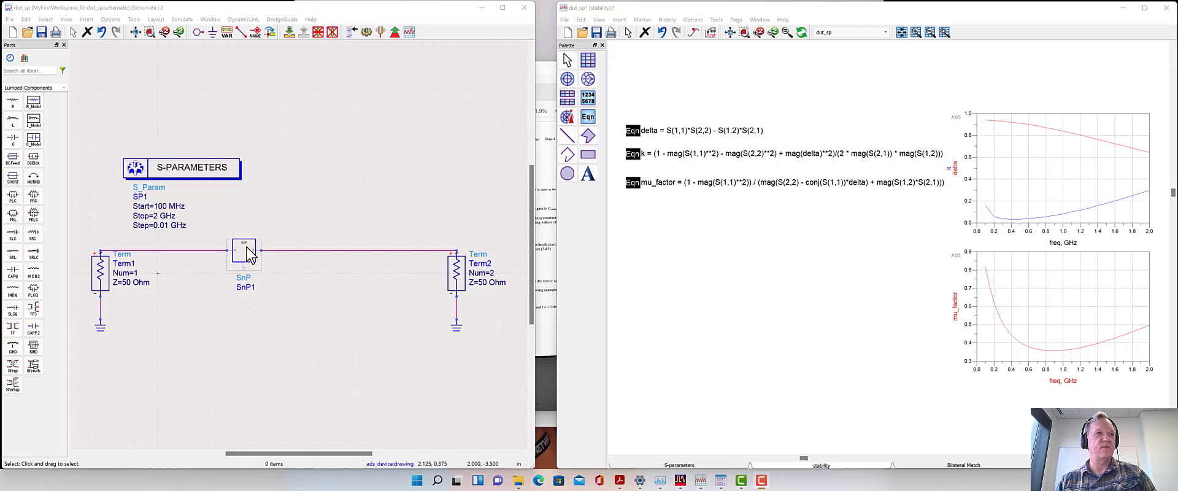
# Step: Point the SnP1 two-port block to the BFP520F .s2p data file
pyautogui.doubleClick(244, 251)
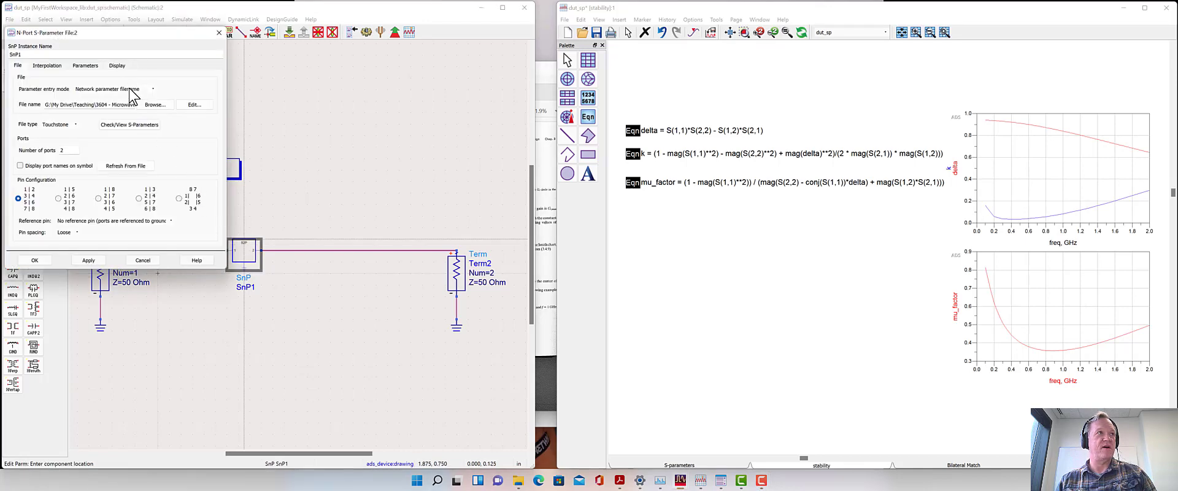
pyautogui.tripleClick(88, 104)
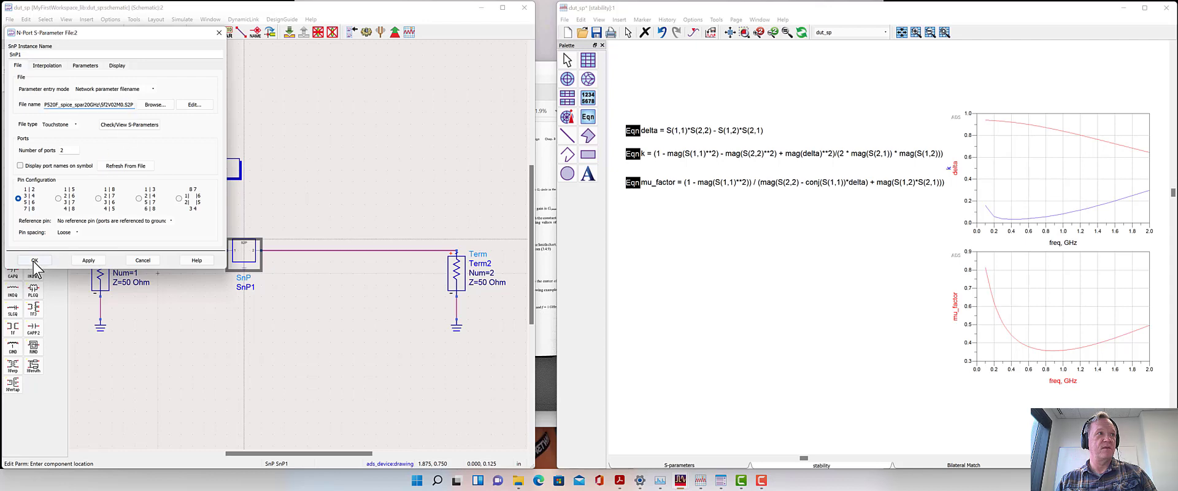
pyautogui.click(35, 259)
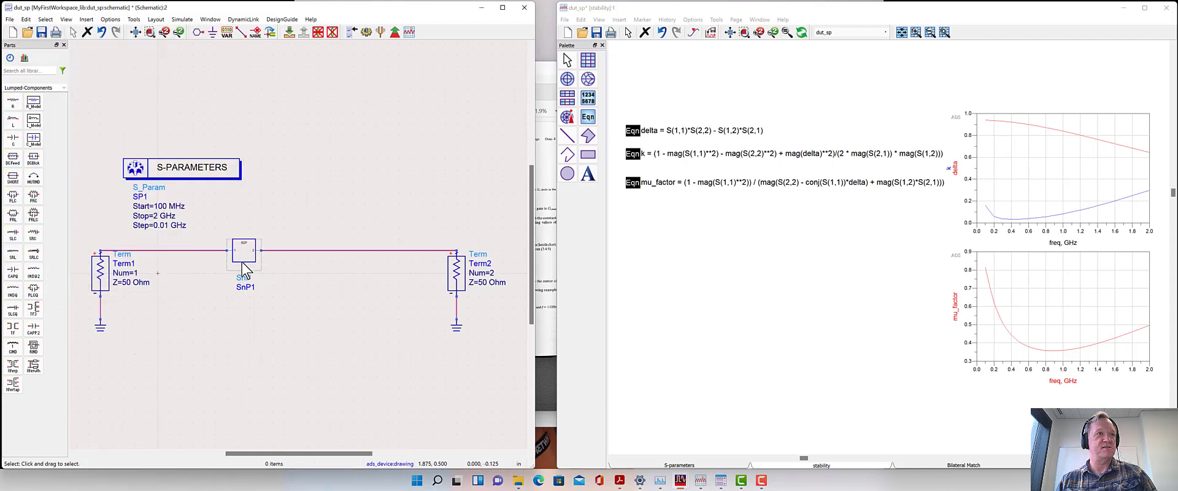
pyautogui.moveTo(248, 259)
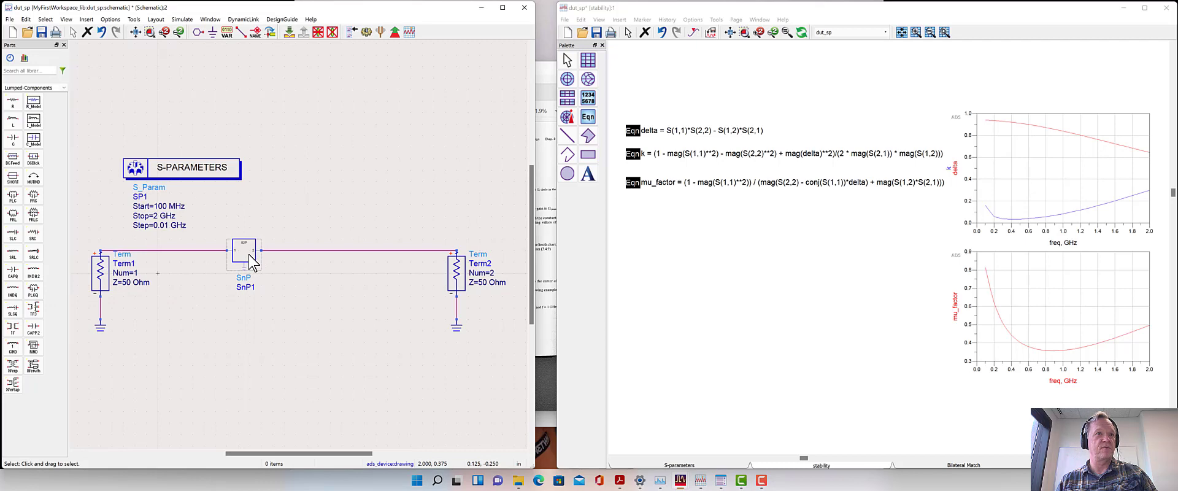
pyautogui.moveTo(336, 298)
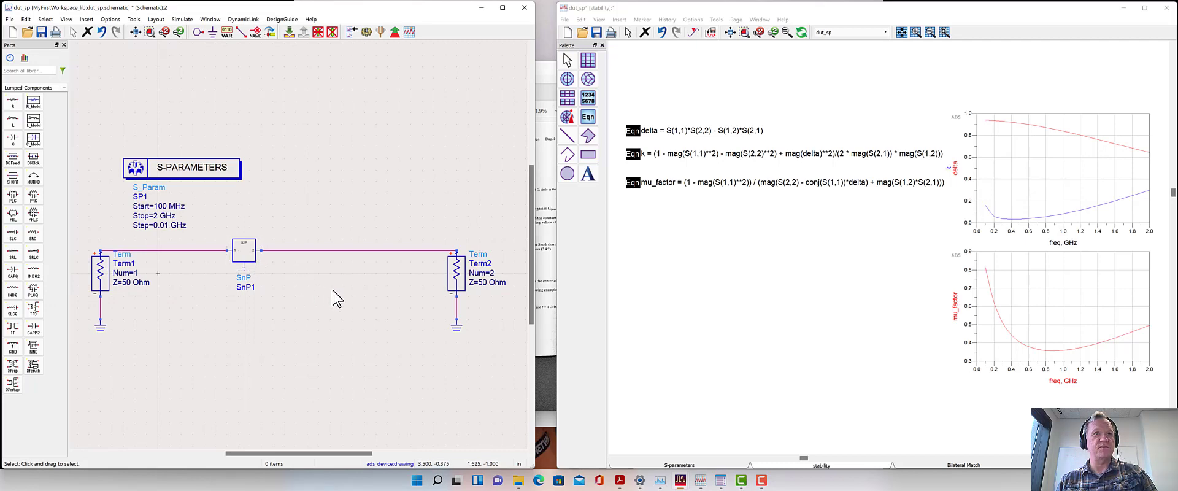
pyautogui.moveTo(326, 91)
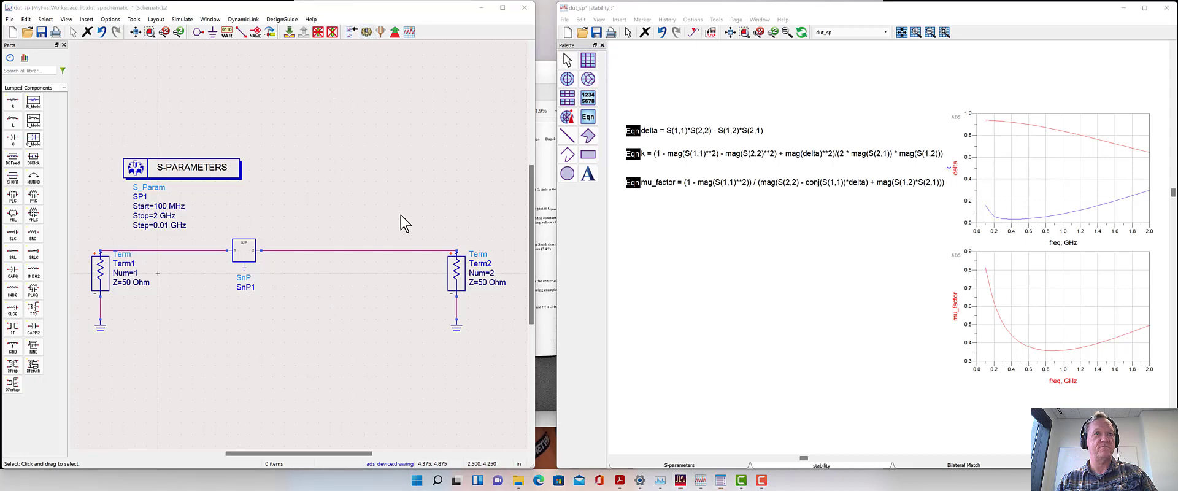
pyautogui.moveTo(439, 323)
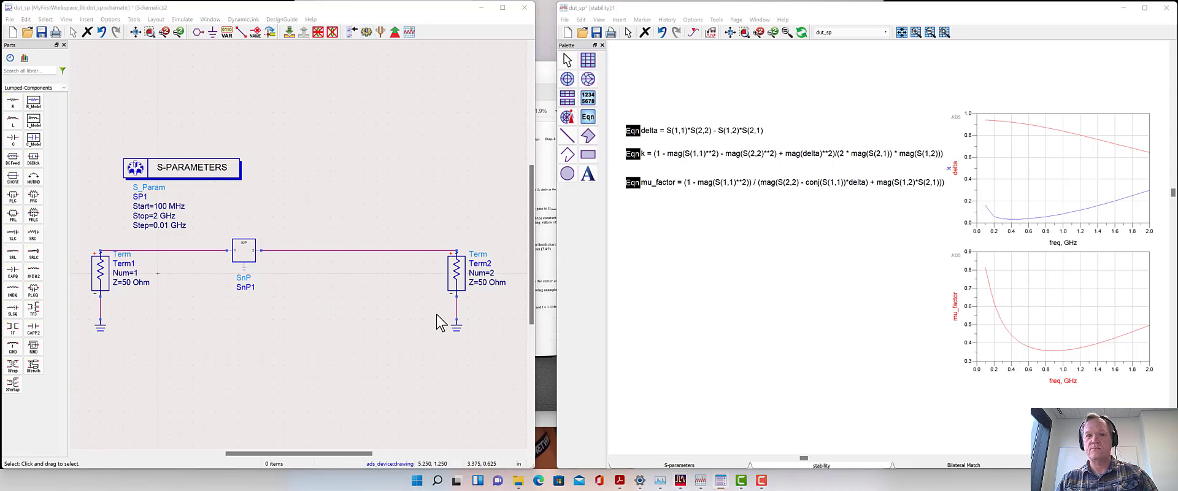
pyautogui.moveTo(994, 391)
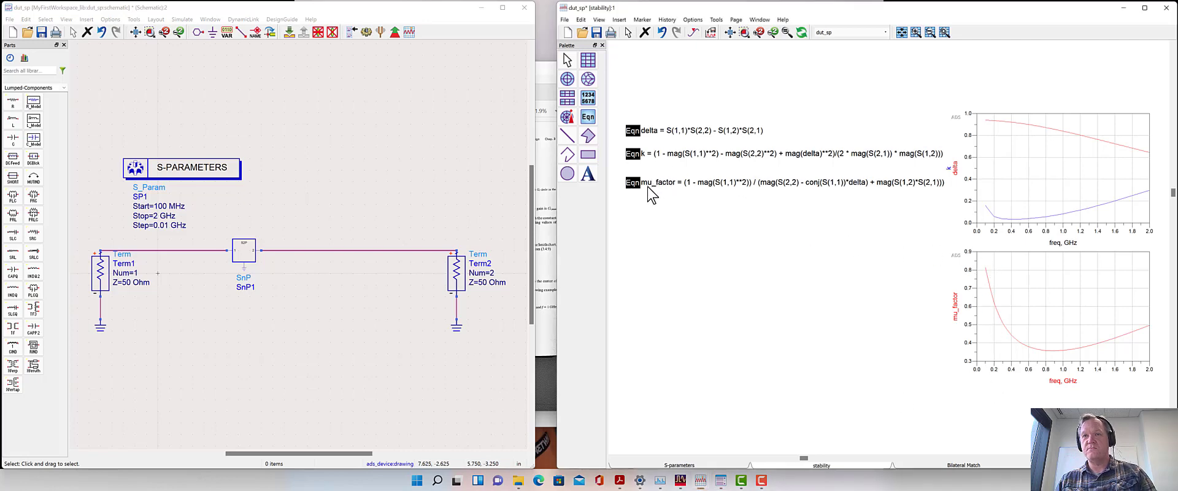
pyautogui.moveTo(667, 201)
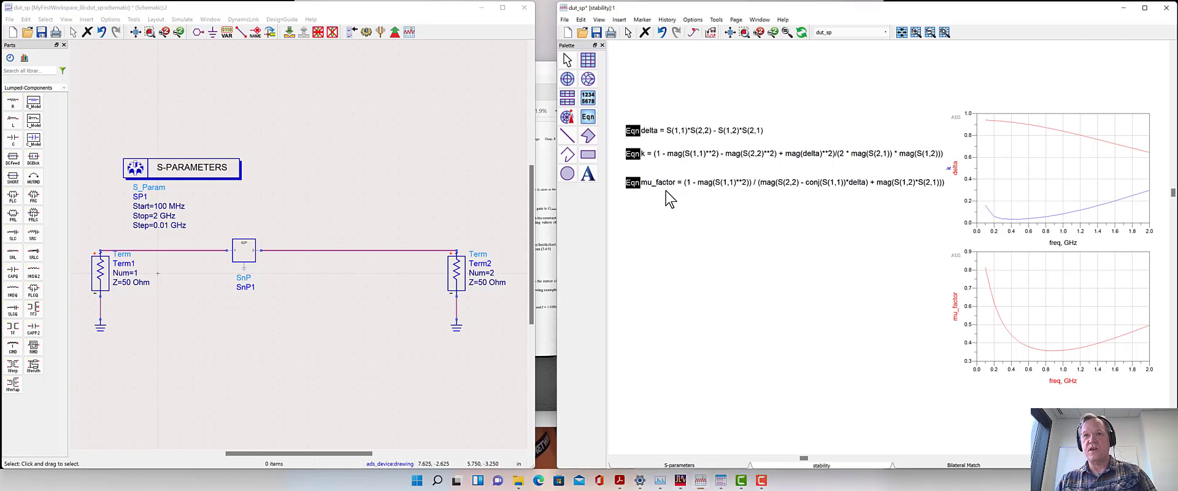
pyautogui.moveTo(678, 202)
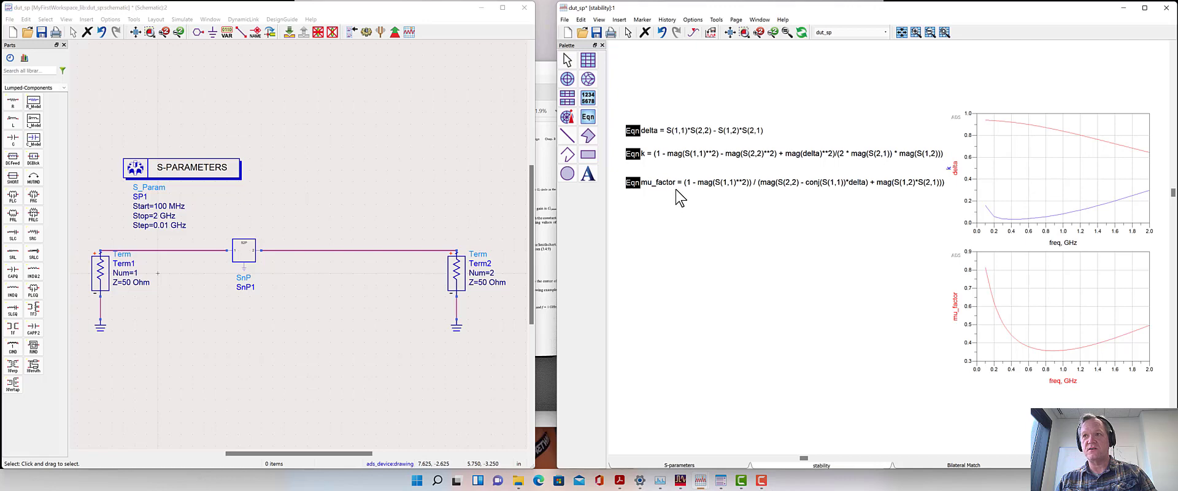
pyautogui.moveTo(988, 314)
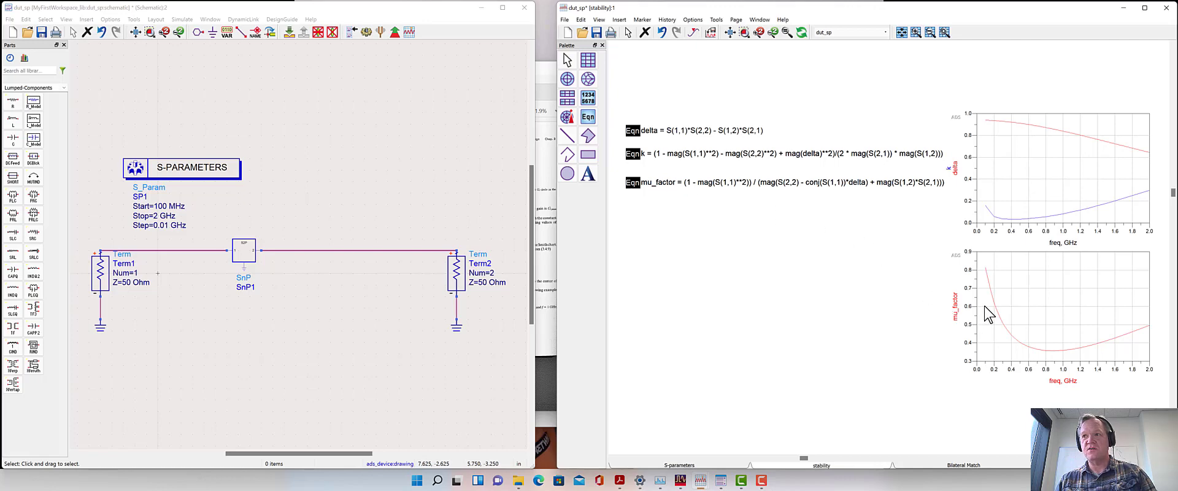
pyautogui.moveTo(1079, 360)
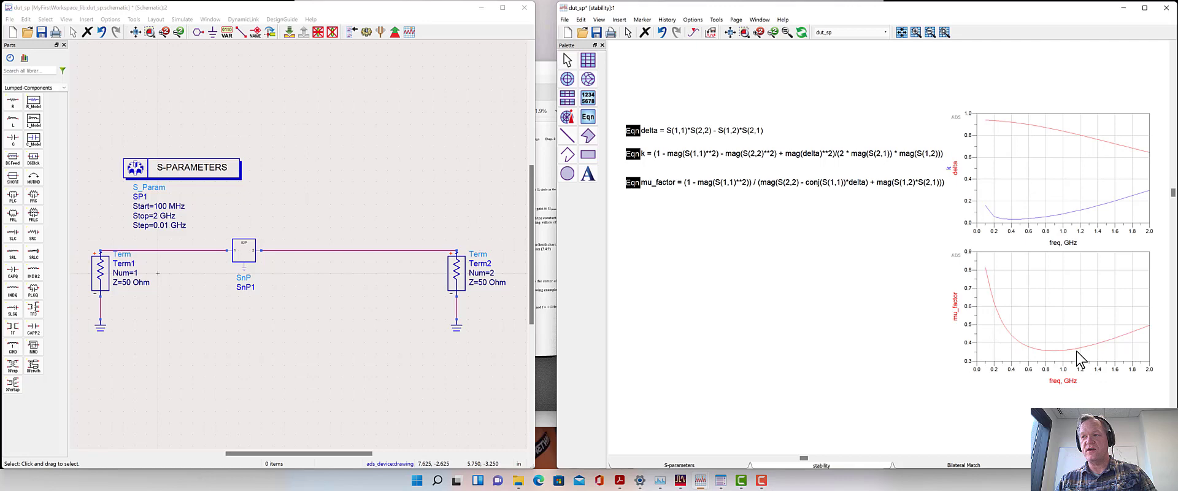
pyautogui.moveTo(1067, 362)
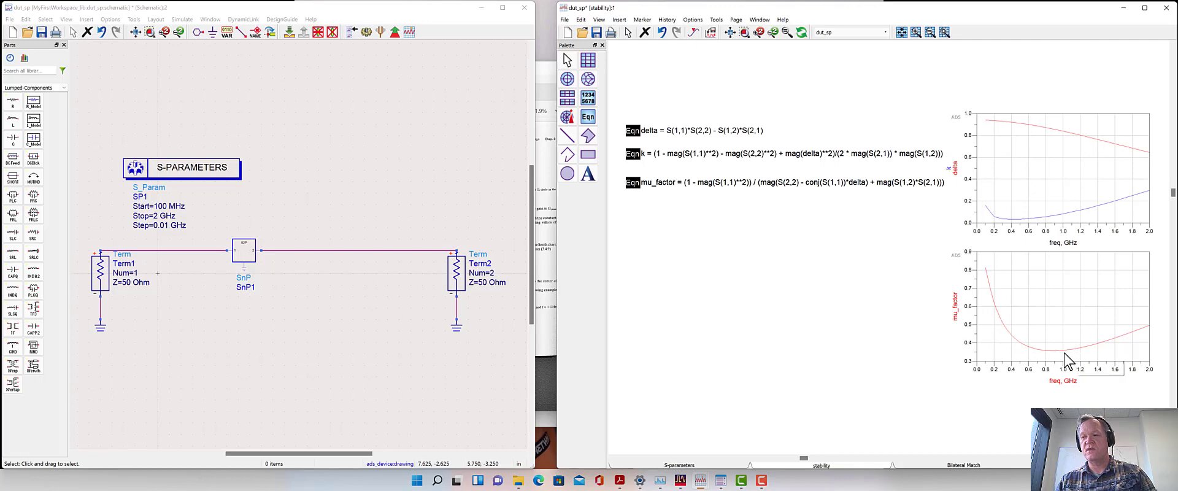
pyautogui.moveTo(1001, 355)
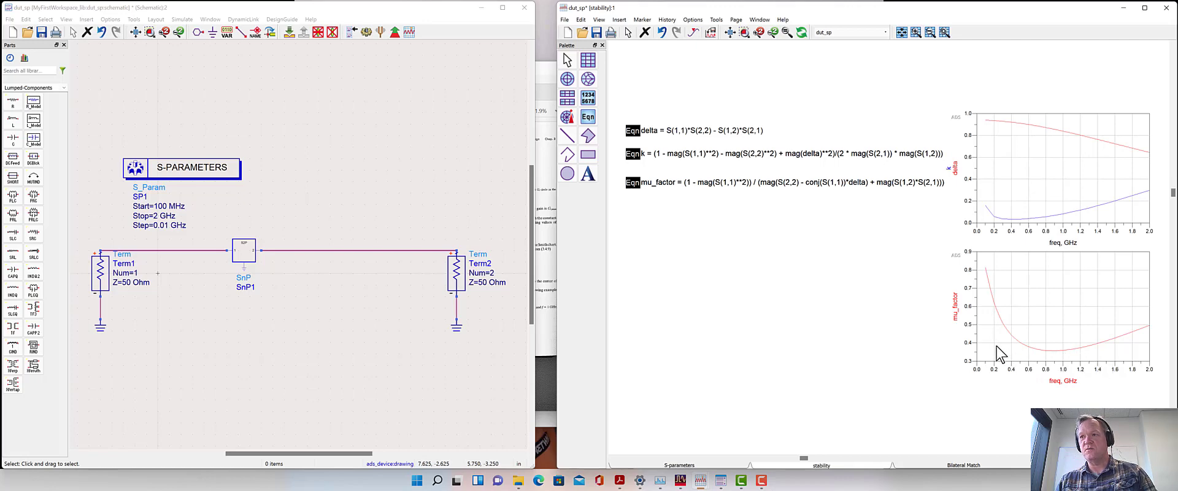
pyautogui.moveTo(966, 335)
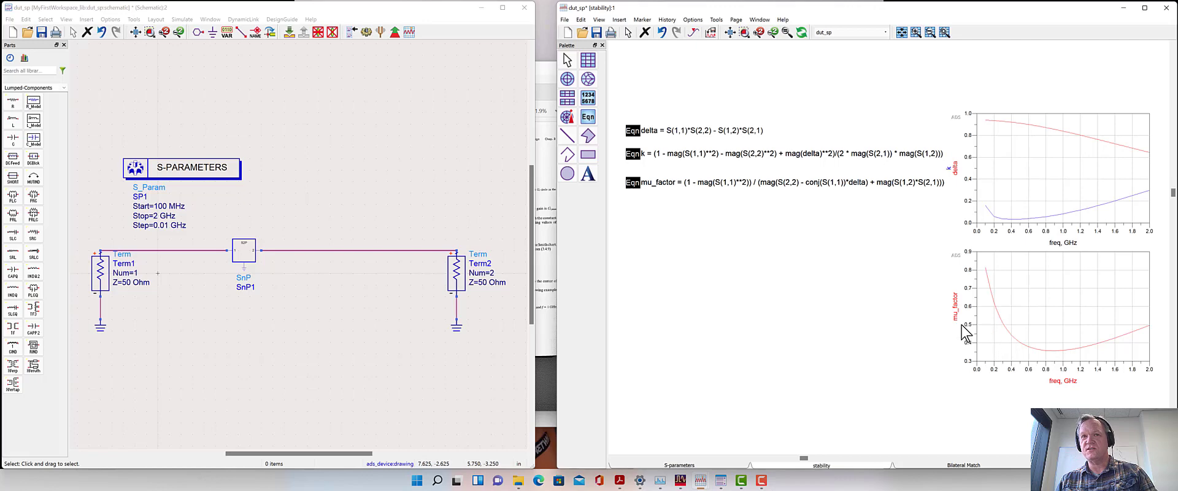
pyautogui.moveTo(425, 247)
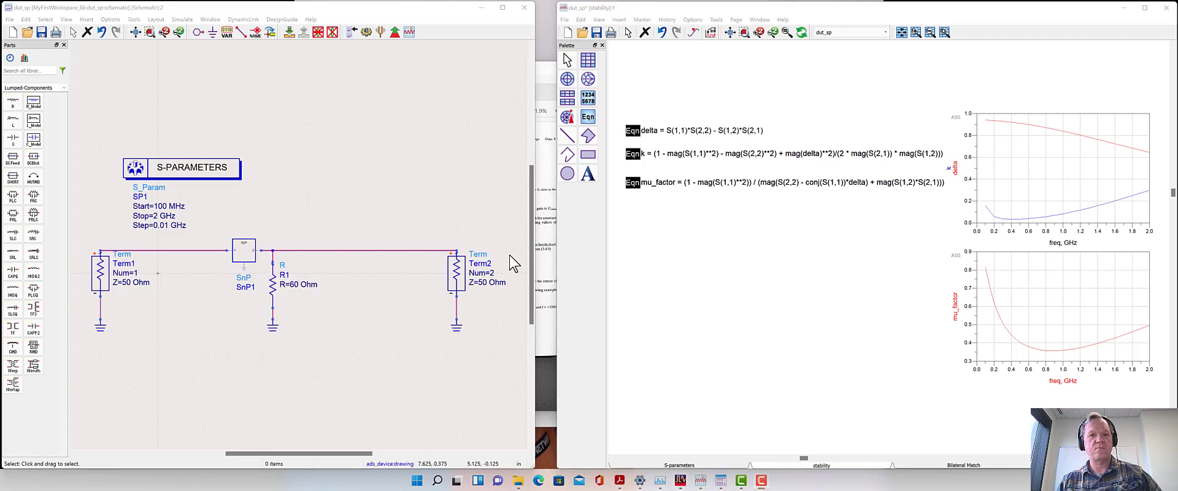
pyautogui.moveTo(354, 215)
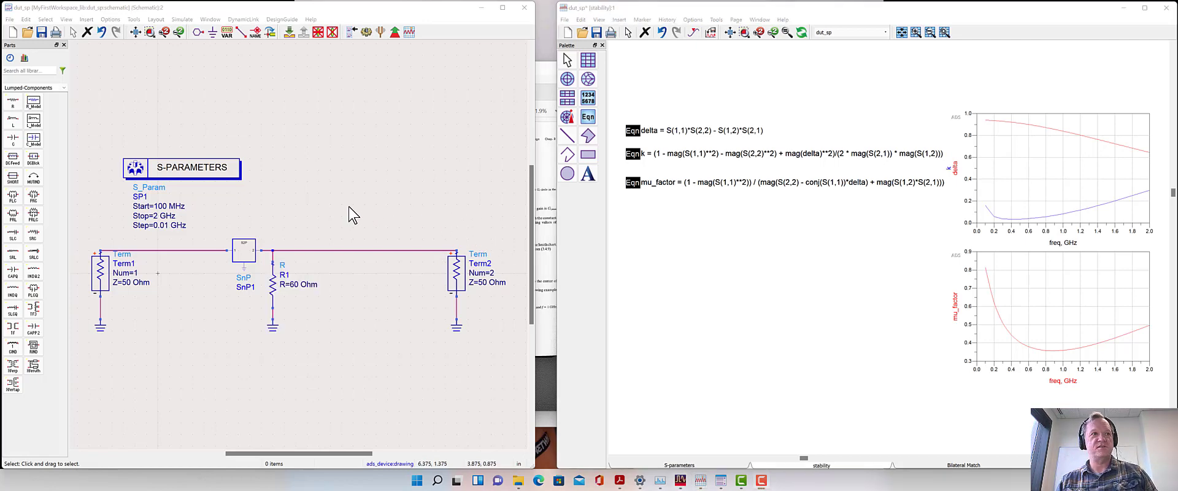
pyautogui.moveTo(363, 202)
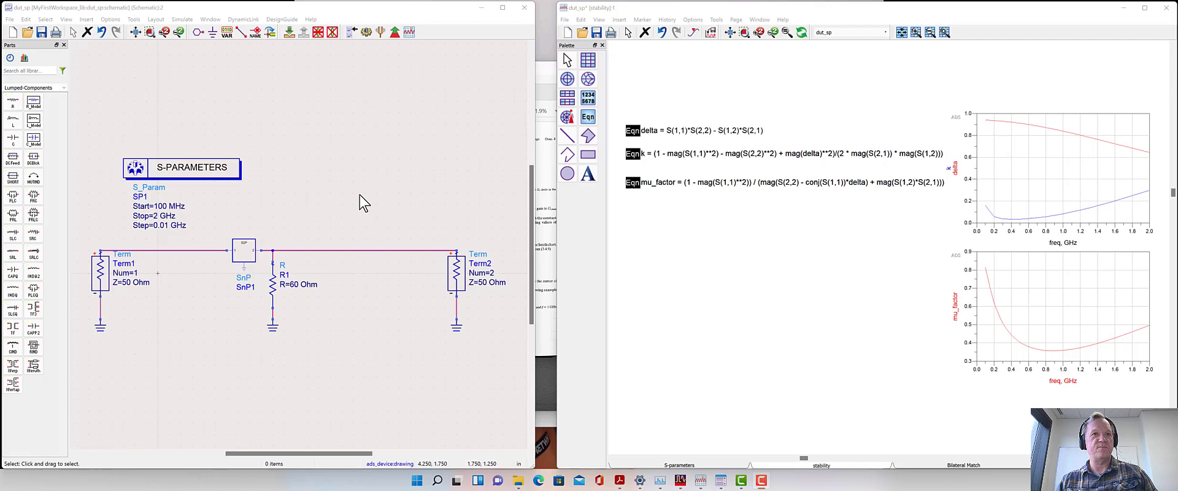
pyautogui.moveTo(373, 28)
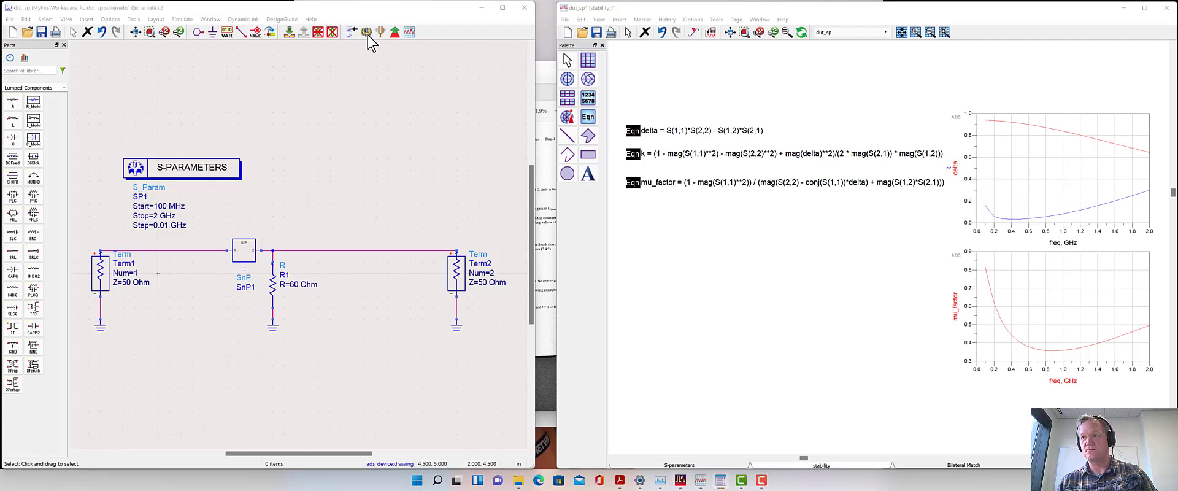
pyautogui.moveTo(918, 297)
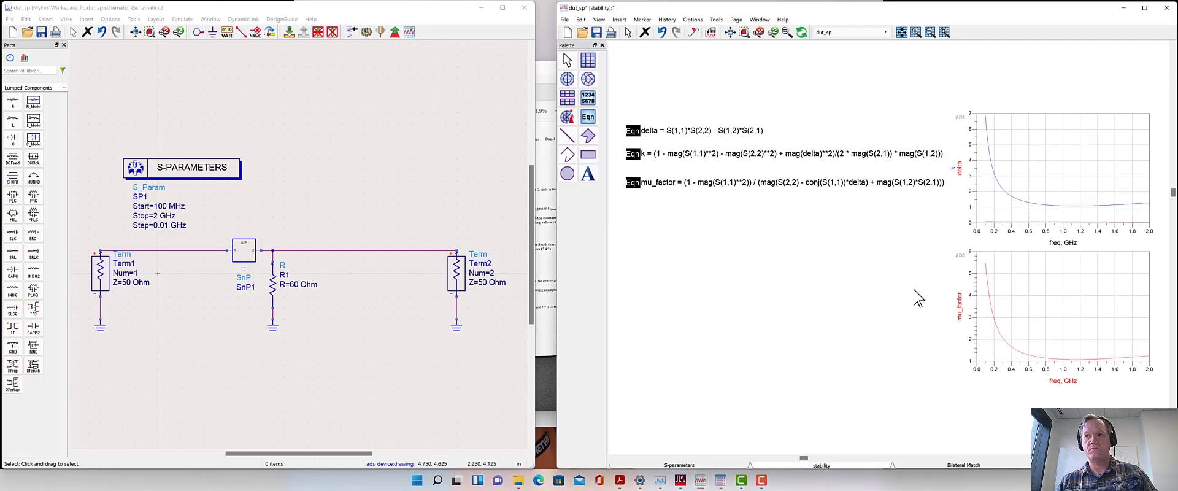
pyautogui.moveTo(995, 360)
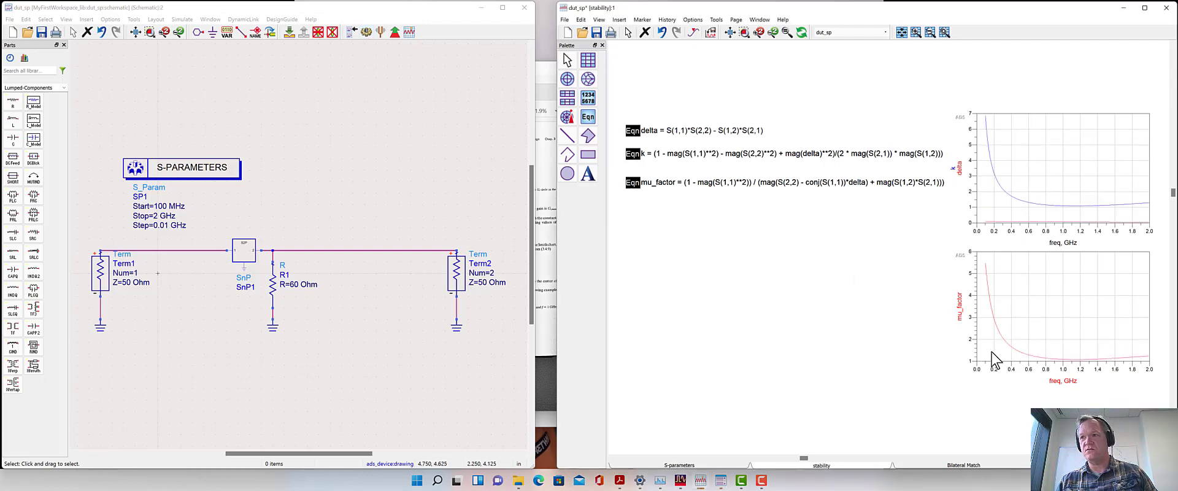
pyautogui.moveTo(1039, 368)
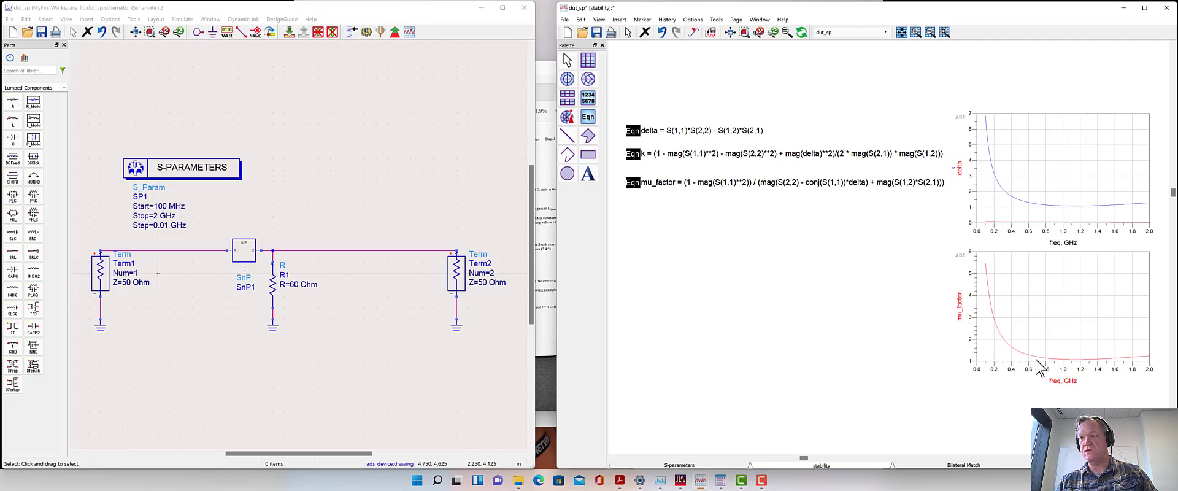
pyautogui.moveTo(1100, 364)
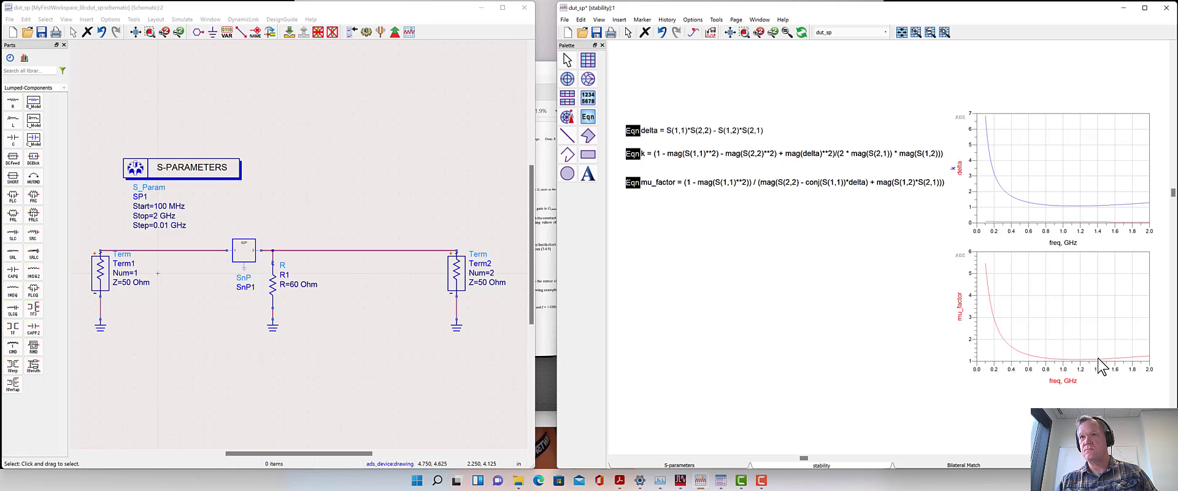
pyautogui.moveTo(789, 346)
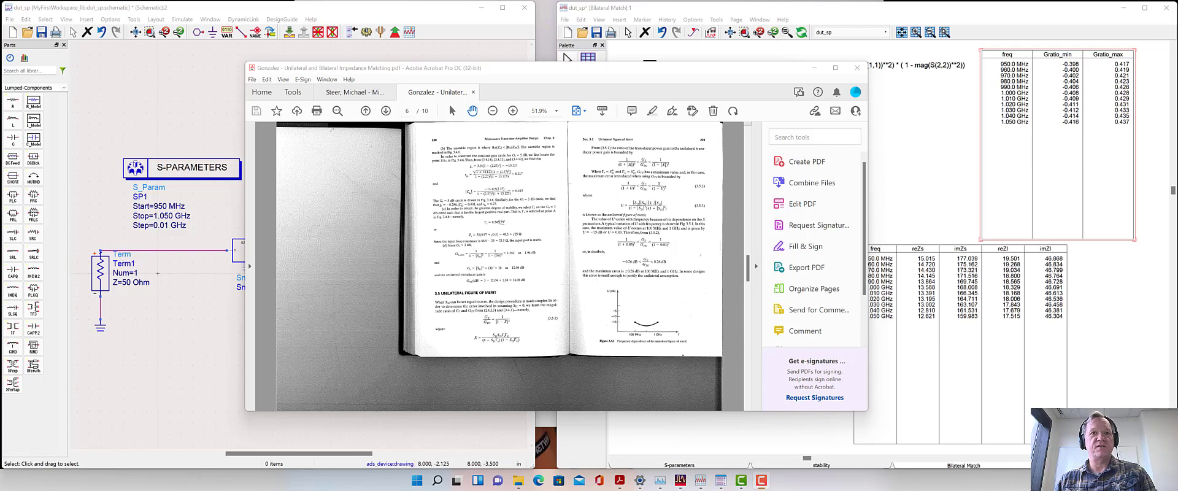
pyautogui.moveTo(612, 242)
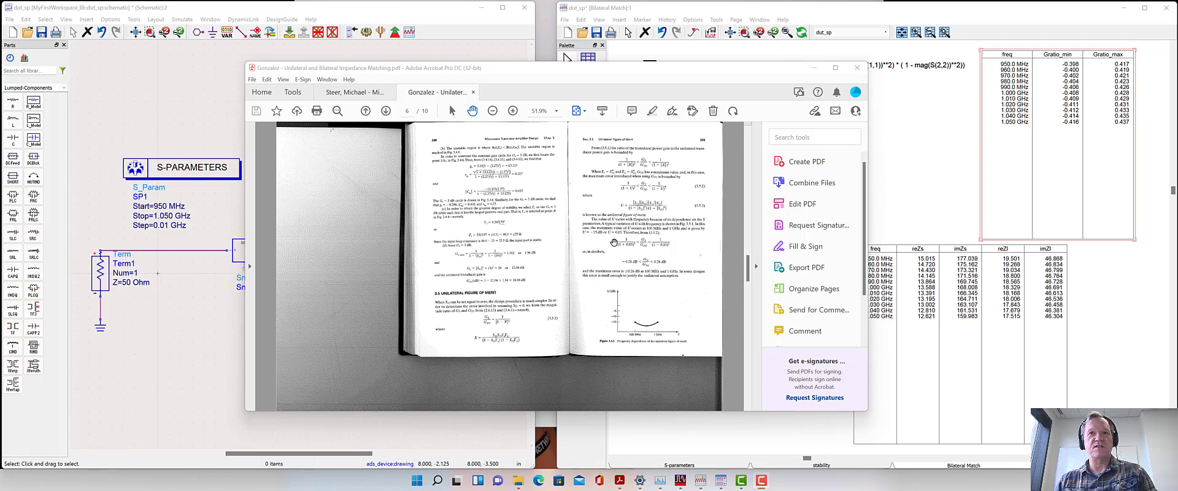
pyautogui.moveTo(705, 231)
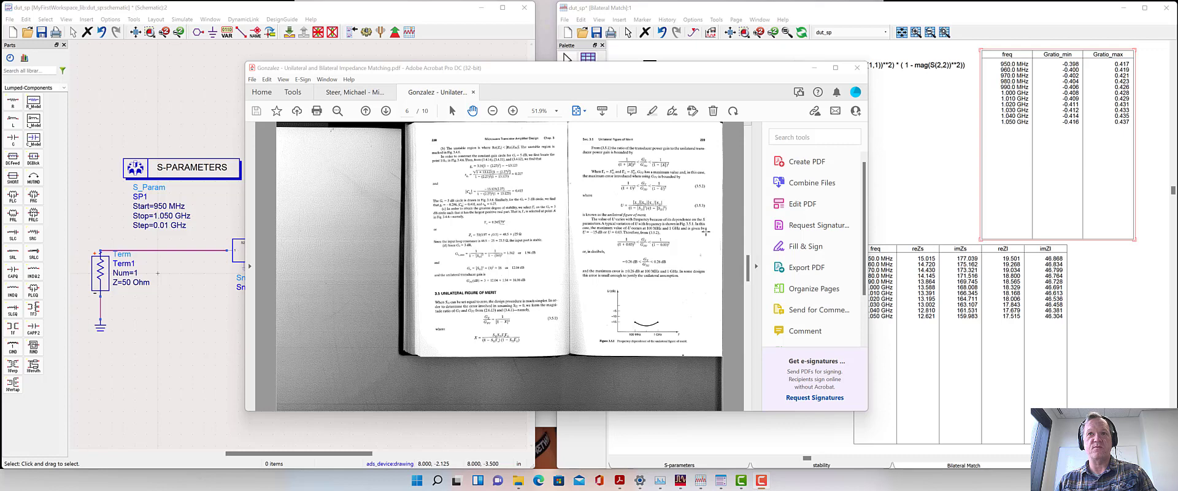
pyautogui.moveTo(613, 206)
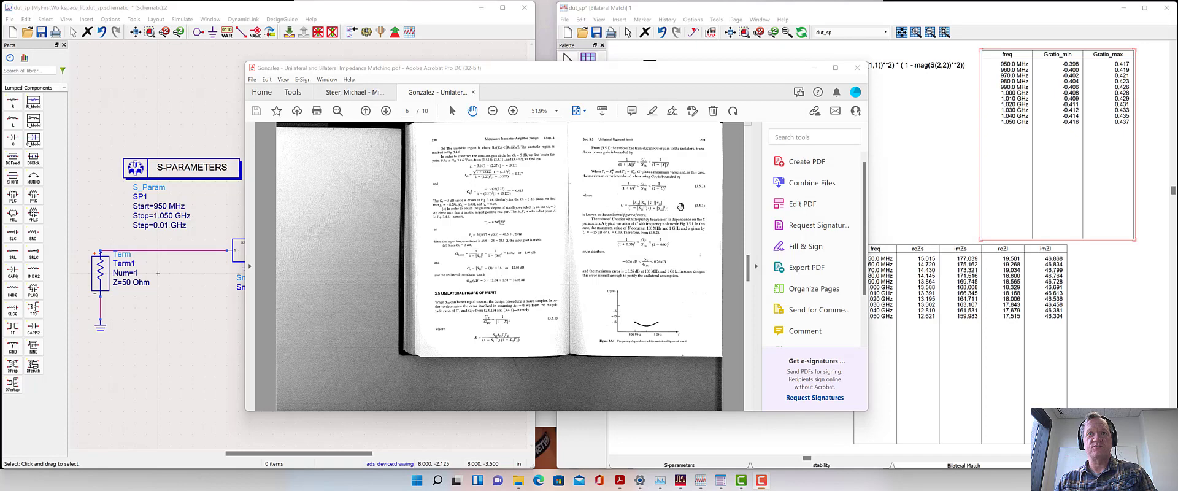
pyautogui.moveTo(680, 206)
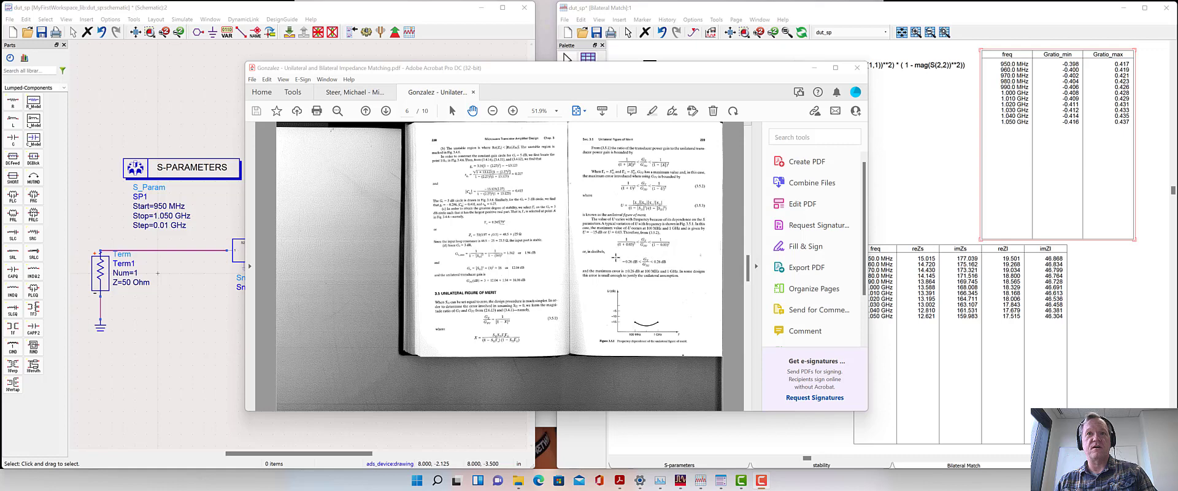
pyautogui.moveTo(632, 246)
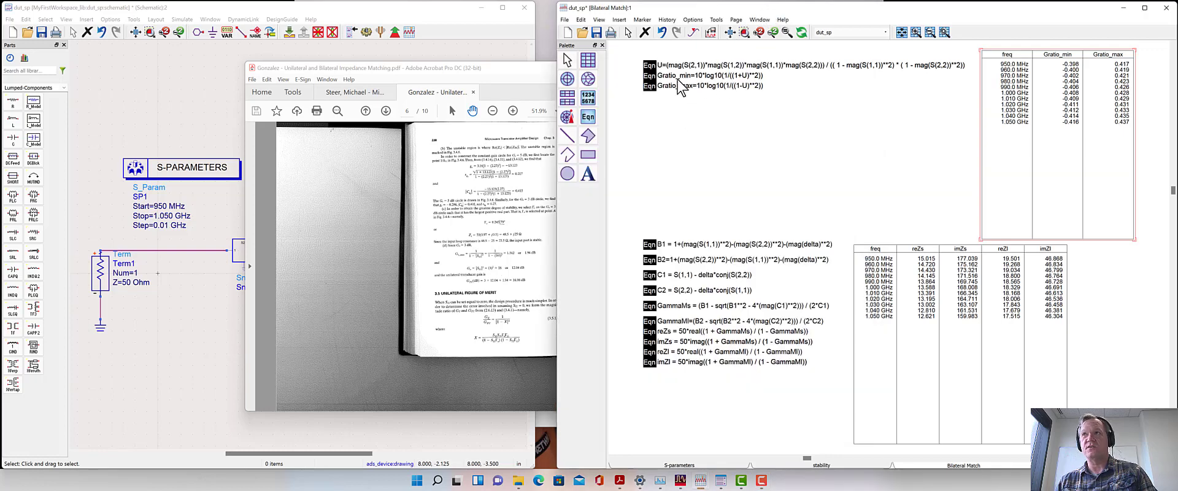
pyautogui.moveTo(1076, 110)
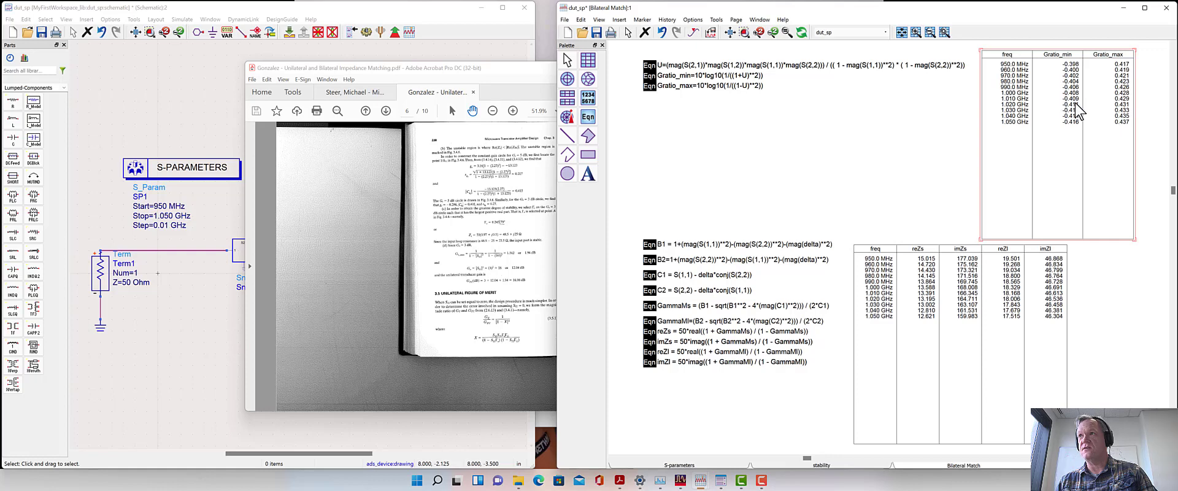
pyautogui.moveTo(1076, 110)
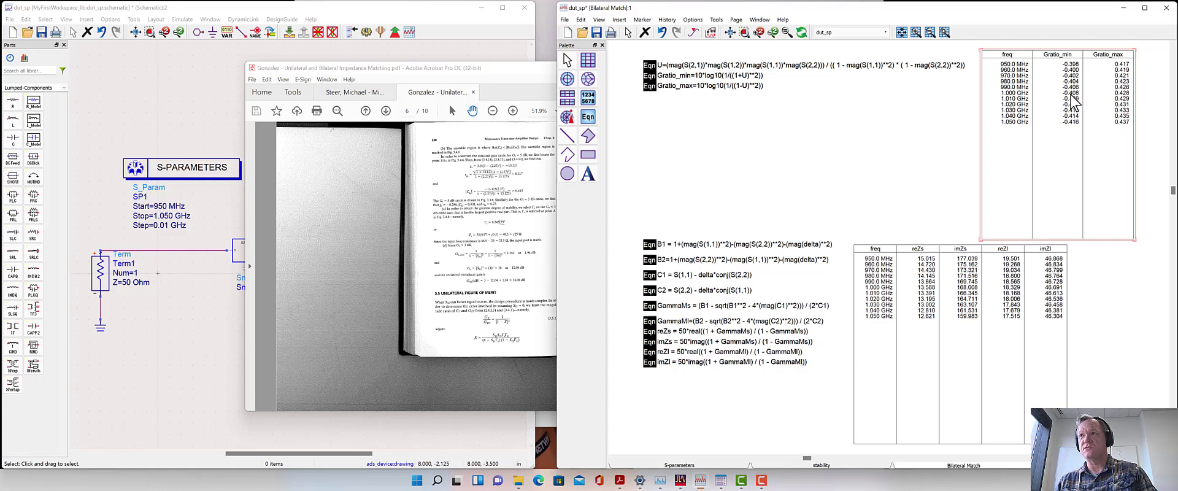
pyautogui.moveTo(1111, 102)
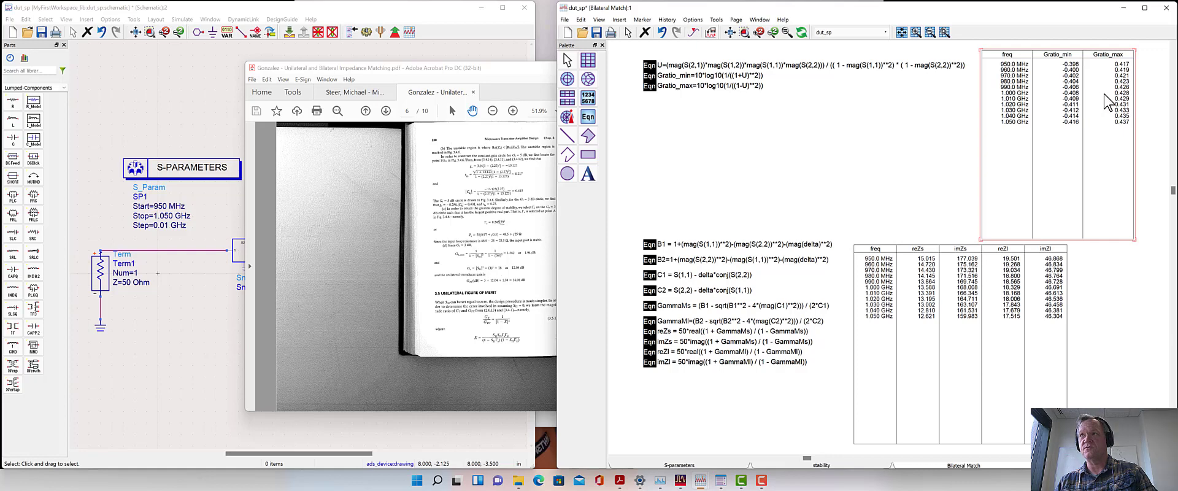
pyautogui.moveTo(1066, 106)
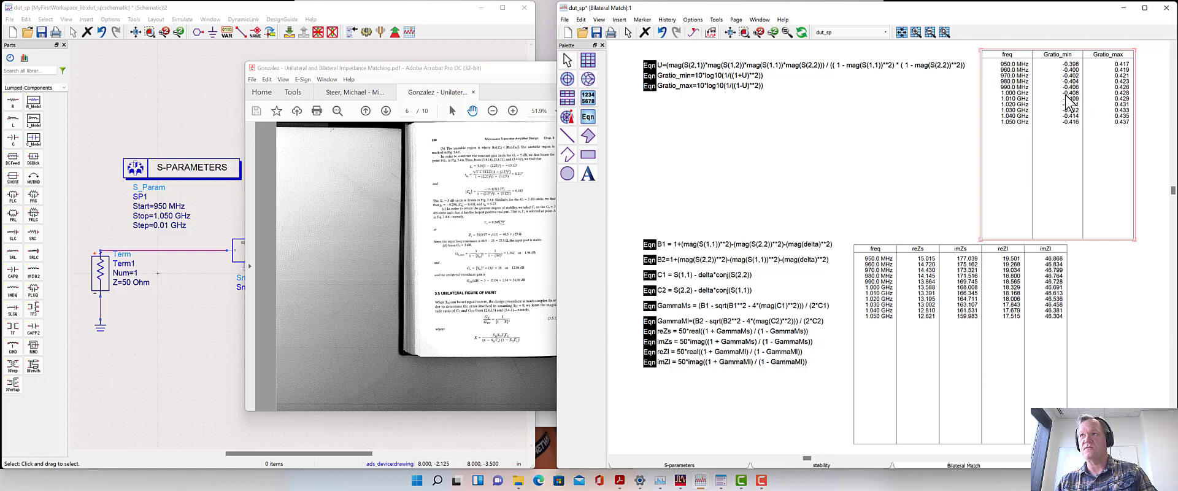
pyautogui.moveTo(1052, 104)
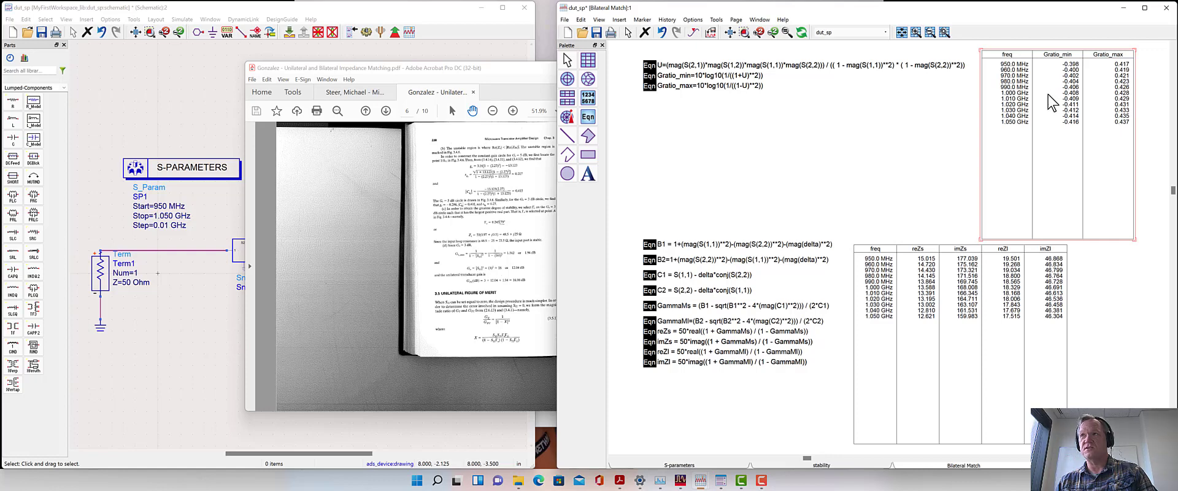
pyautogui.moveTo(980, 113)
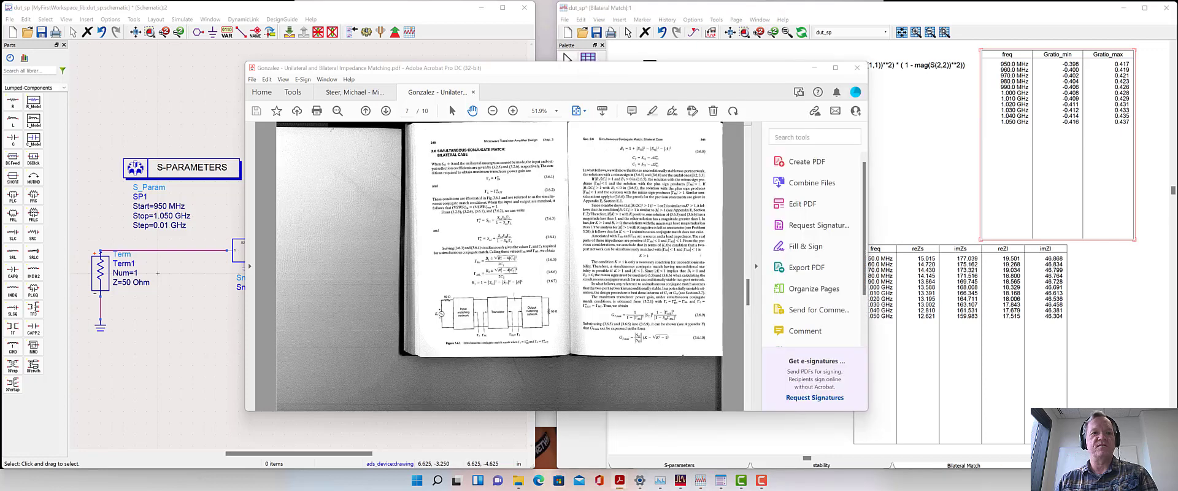
pyautogui.moveTo(530, 451)
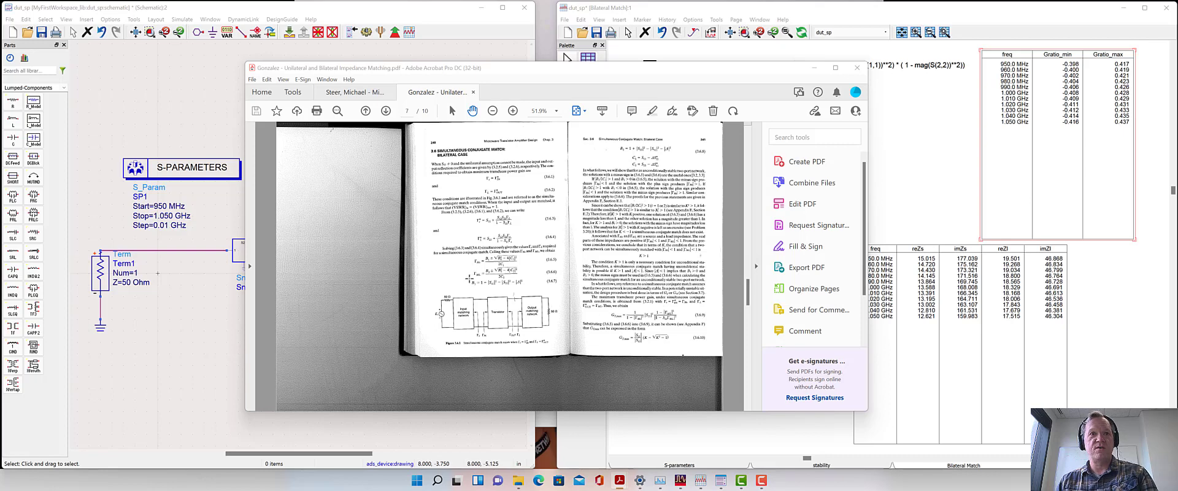
pyautogui.moveTo(536, 215)
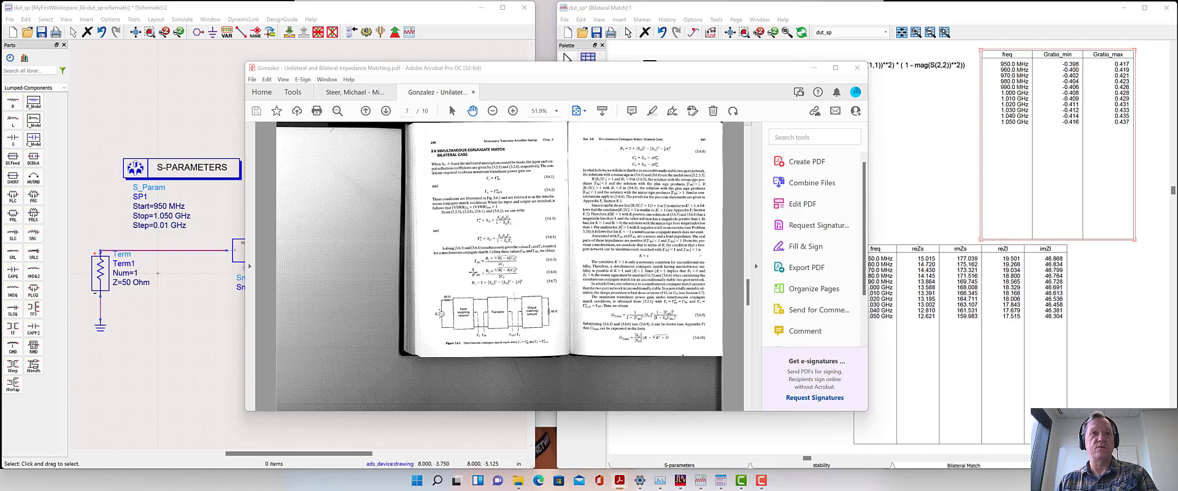
pyautogui.moveTo(744, 53)
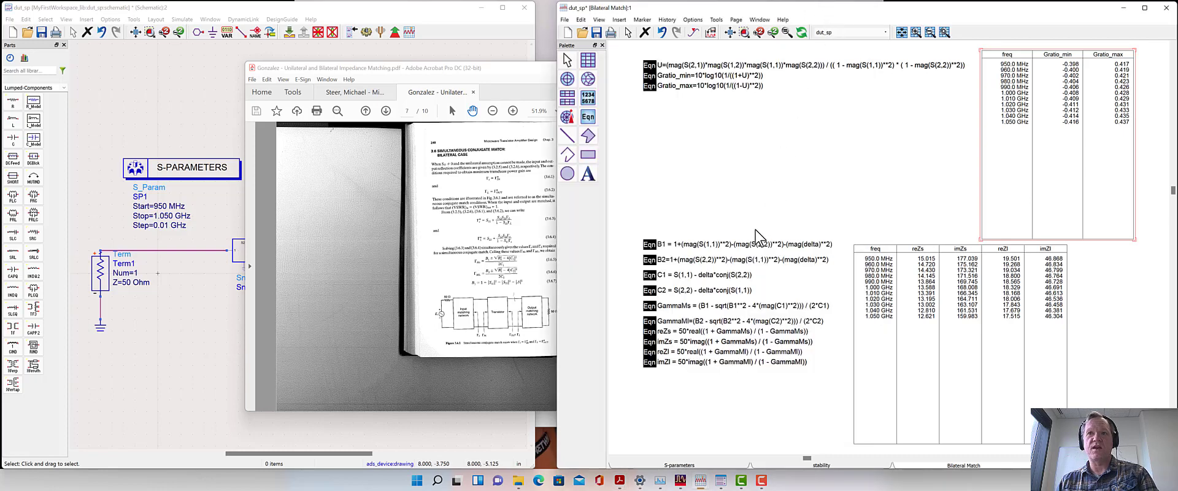
pyautogui.moveTo(669, 261)
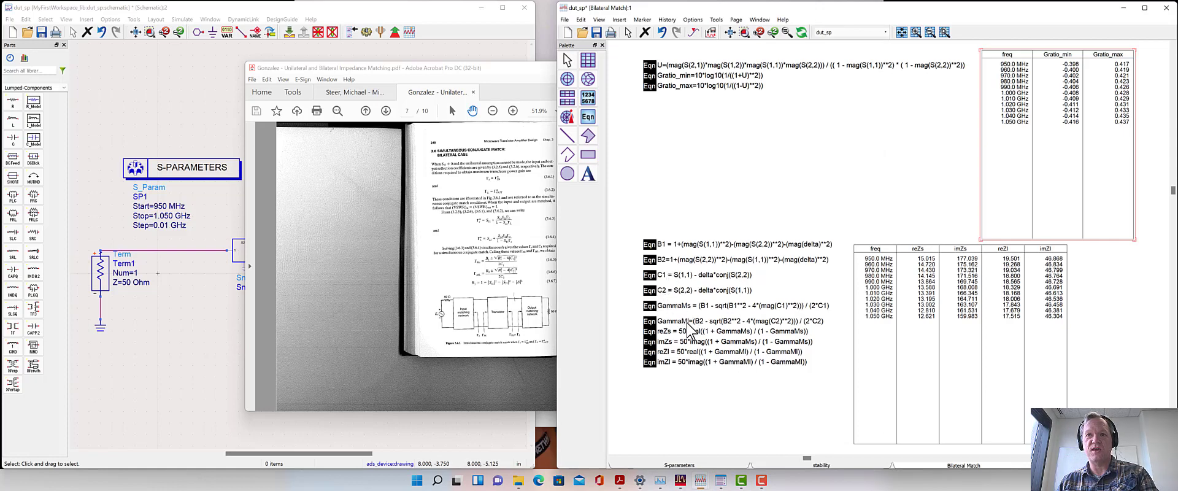
pyautogui.moveTo(711, 335)
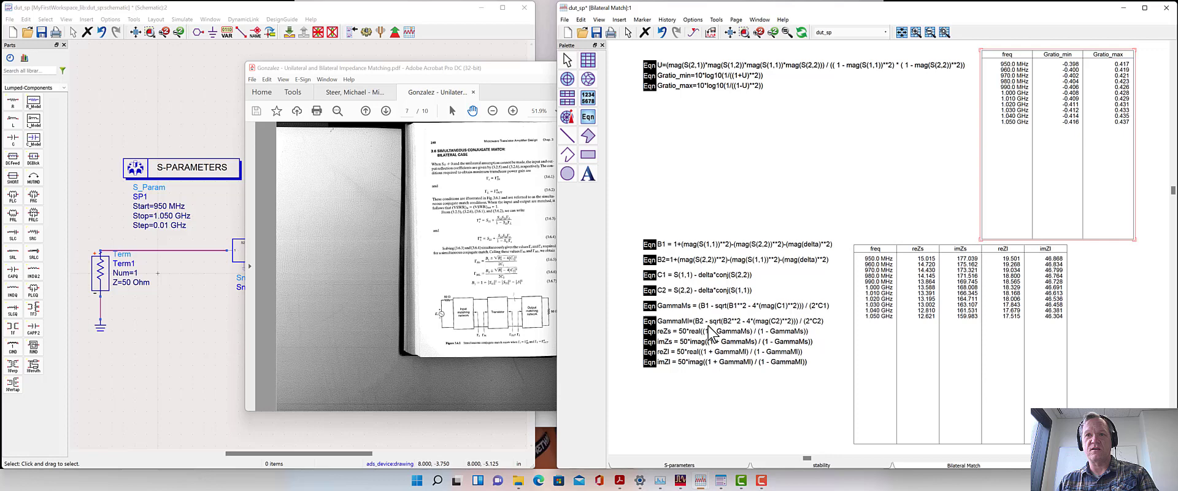
pyautogui.moveTo(684, 329)
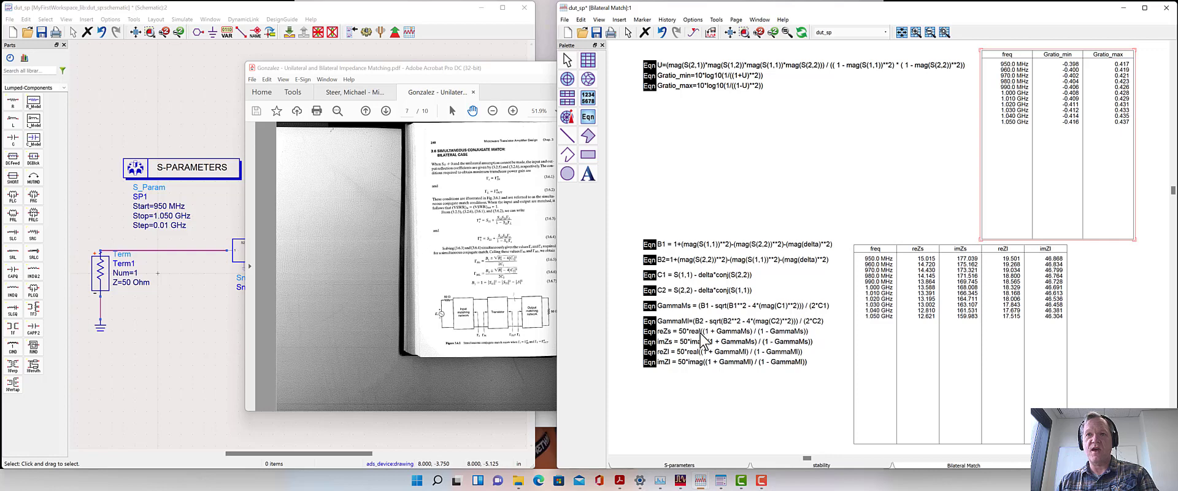
pyautogui.moveTo(697, 346)
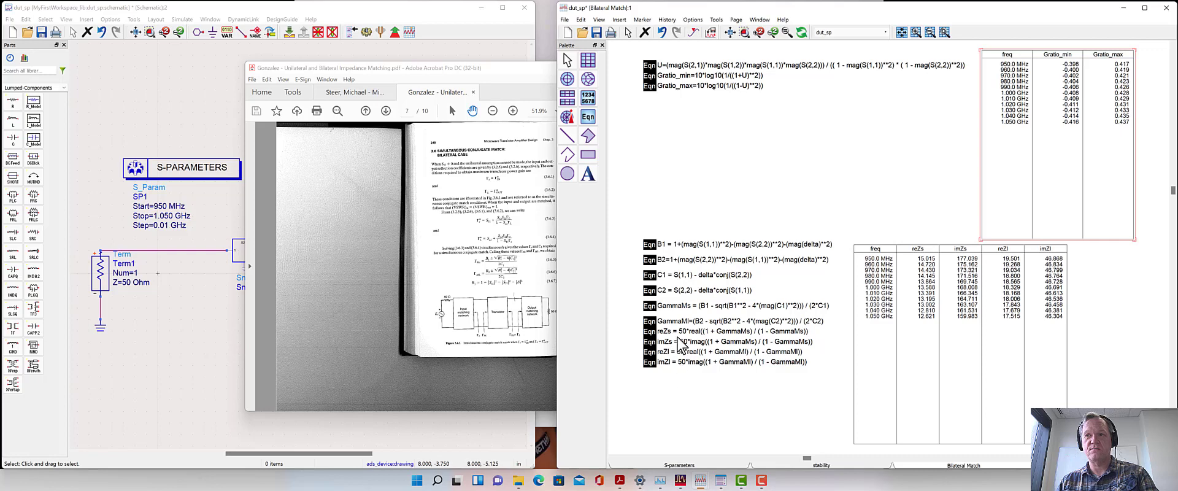
pyautogui.moveTo(704, 372)
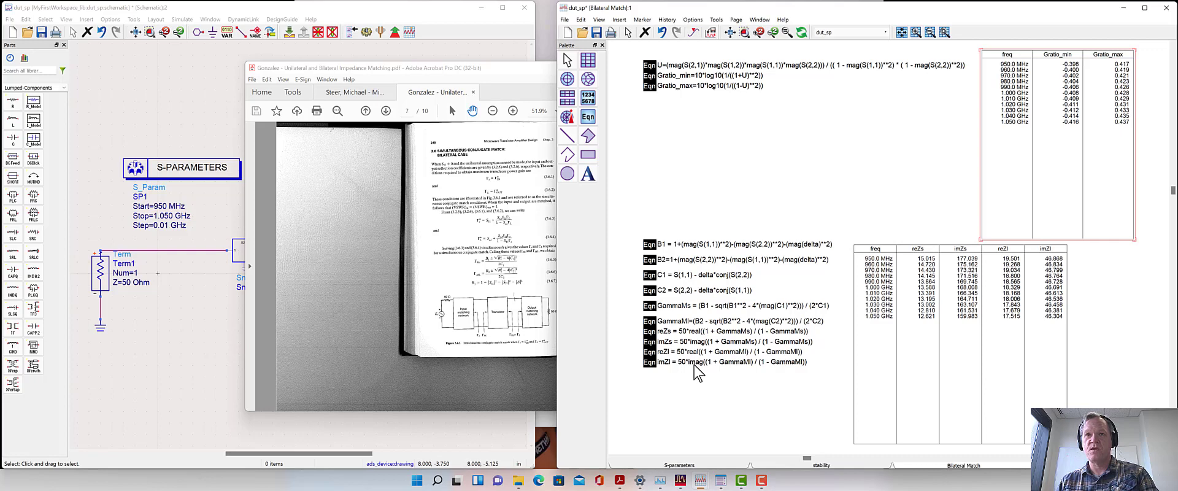
pyautogui.moveTo(929, 298)
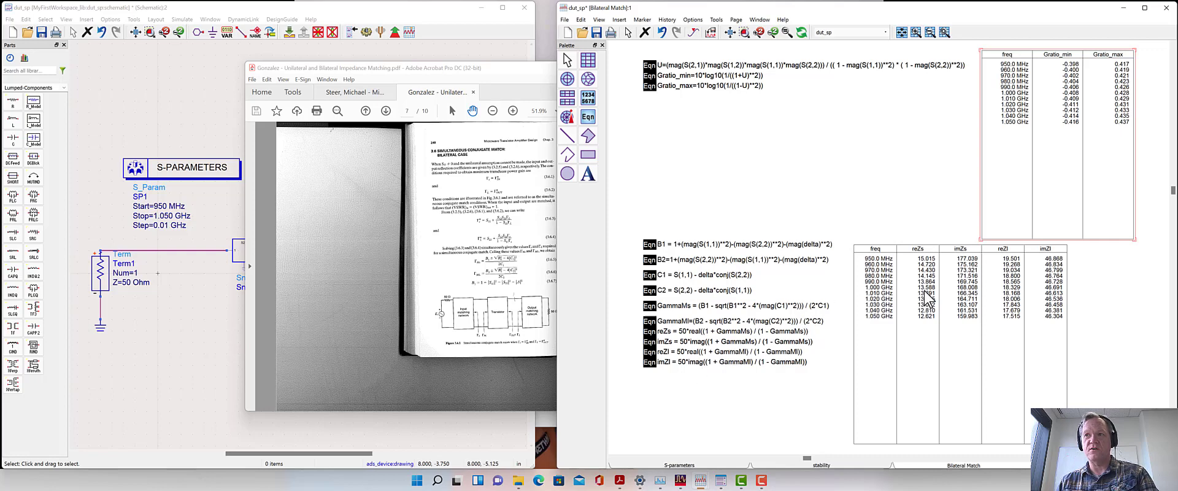
pyautogui.moveTo(931, 300)
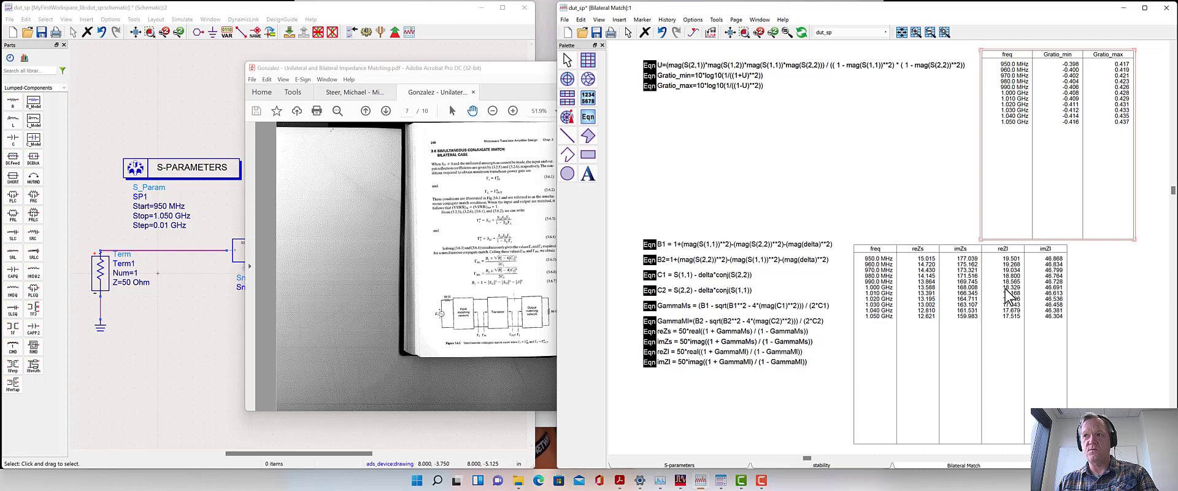
pyautogui.moveTo(1014, 294)
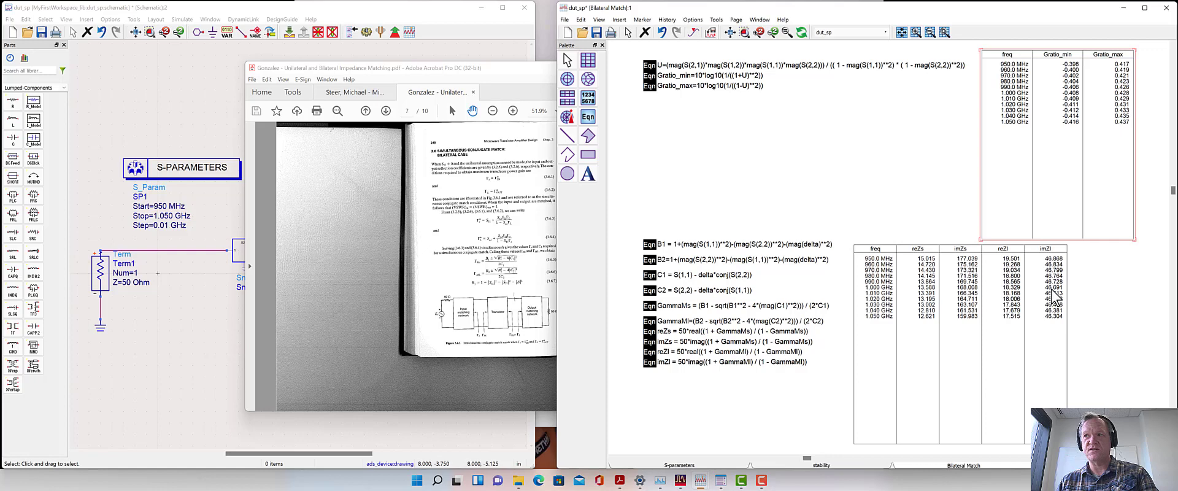
pyautogui.moveTo(1055, 296)
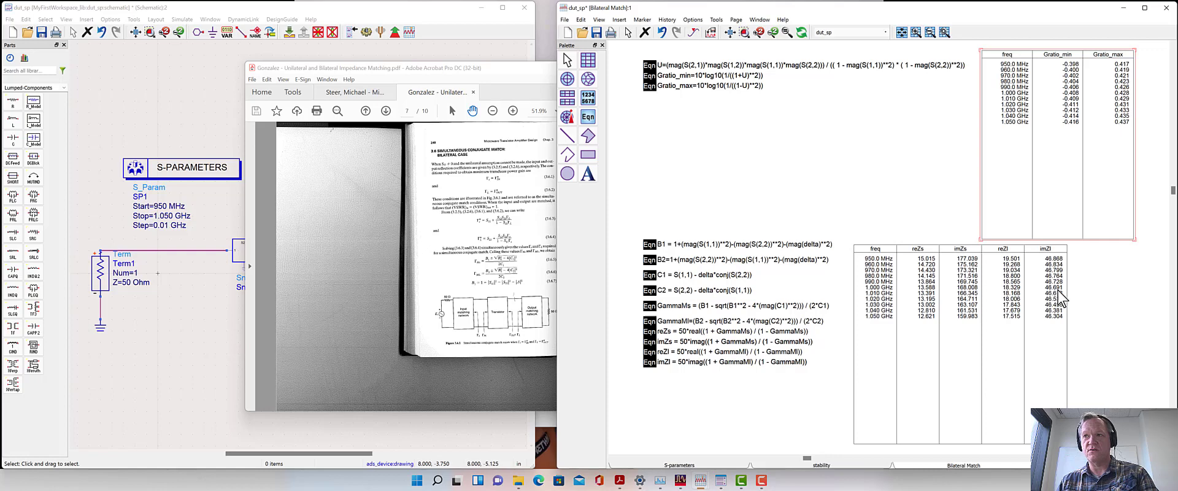
pyautogui.moveTo(1060, 298)
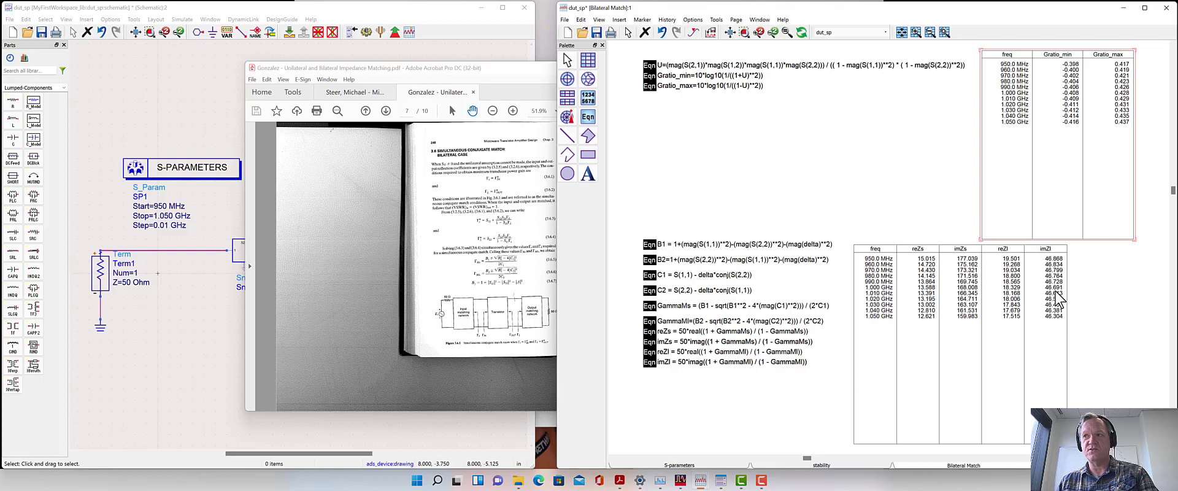
pyautogui.moveTo(1044, 298)
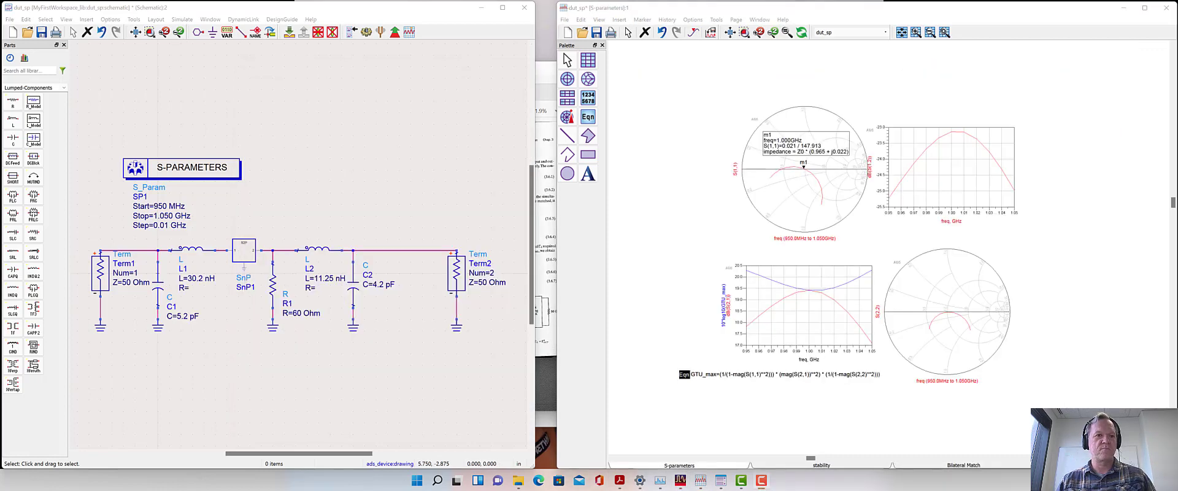
pyautogui.moveTo(219, 340)
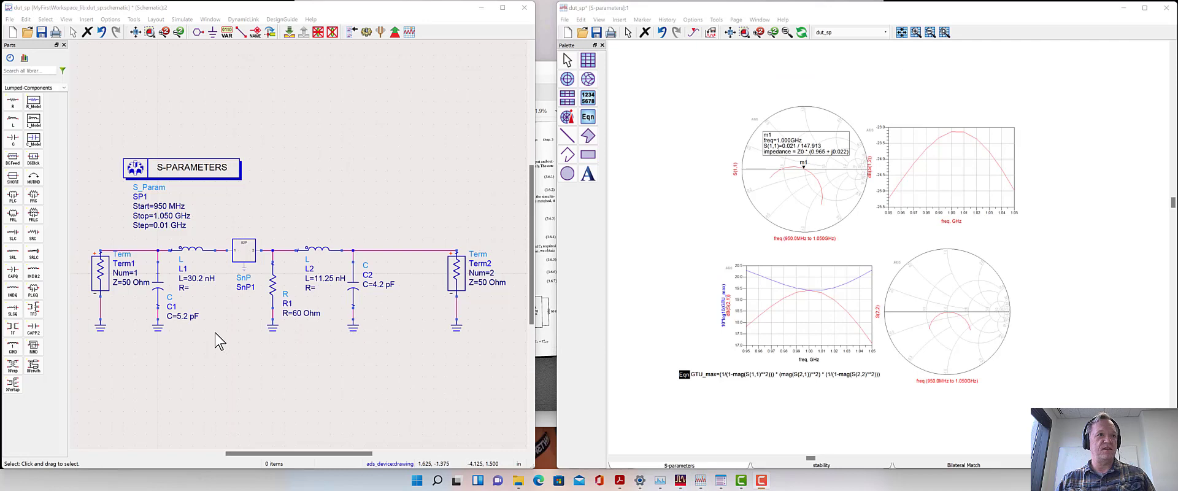
pyautogui.moveTo(219, 325)
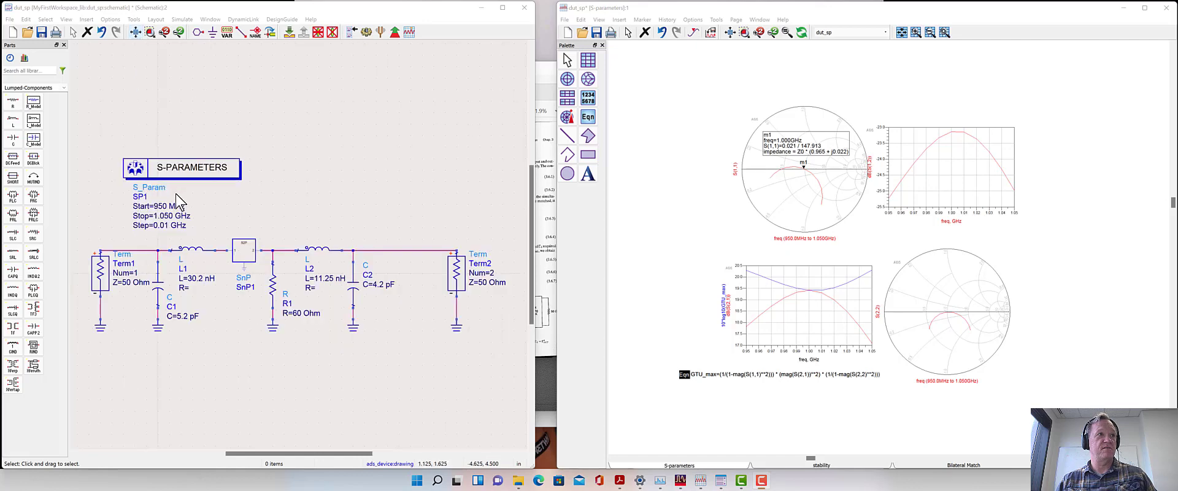
pyautogui.moveTo(146, 293)
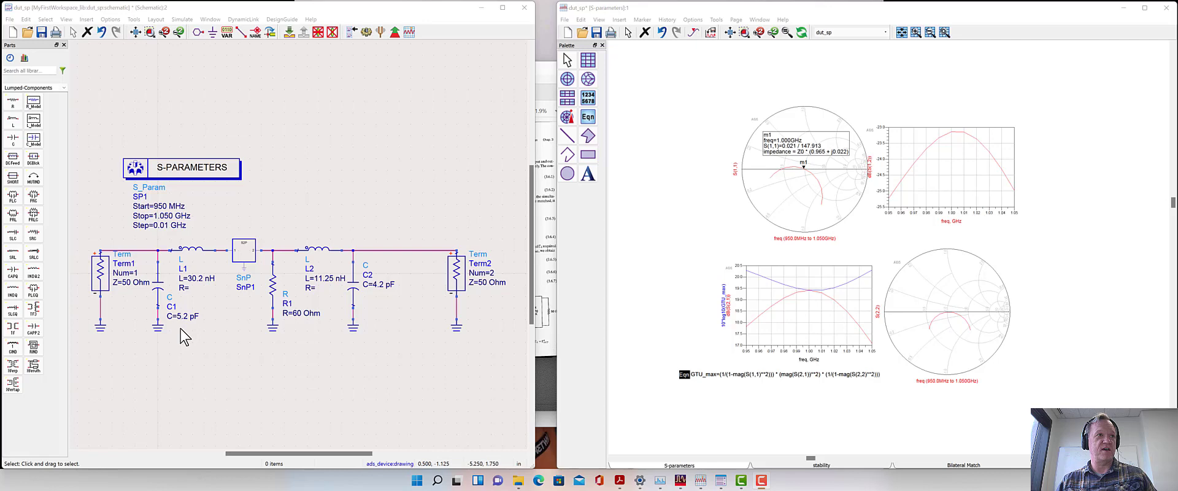
pyautogui.moveTo(195, 290)
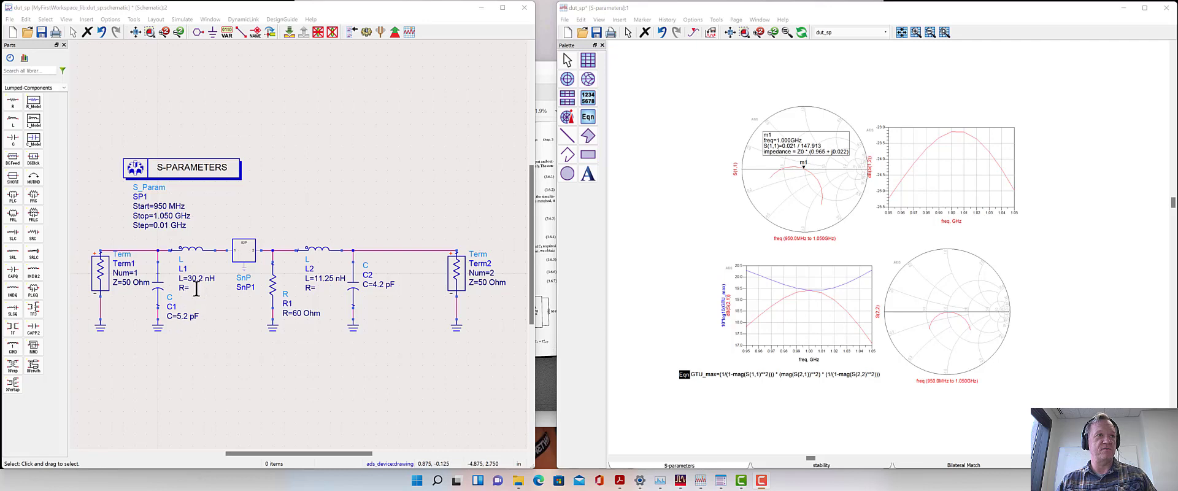
pyautogui.moveTo(226, 283)
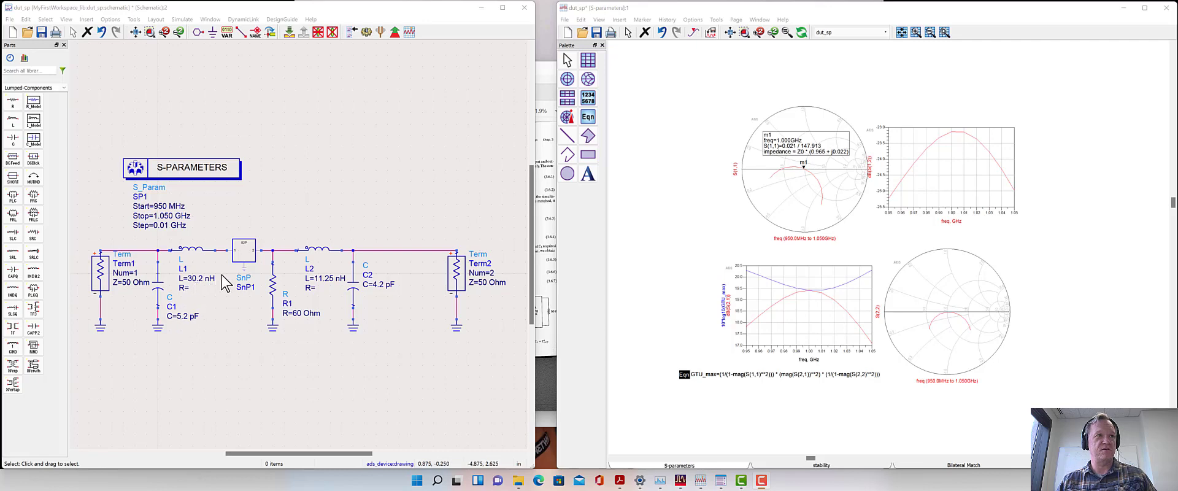
pyautogui.moveTo(283, 269)
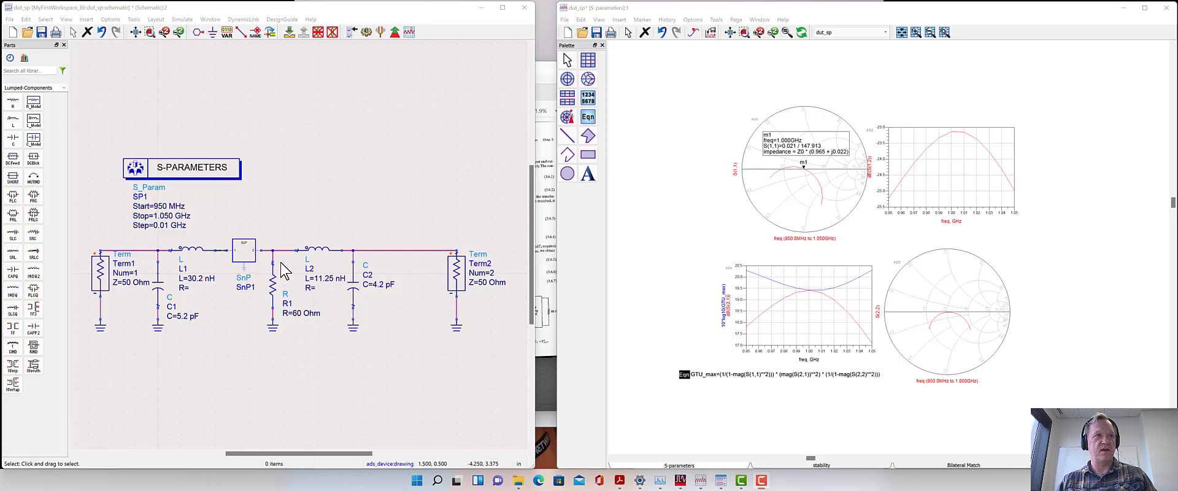
pyautogui.moveTo(303, 268)
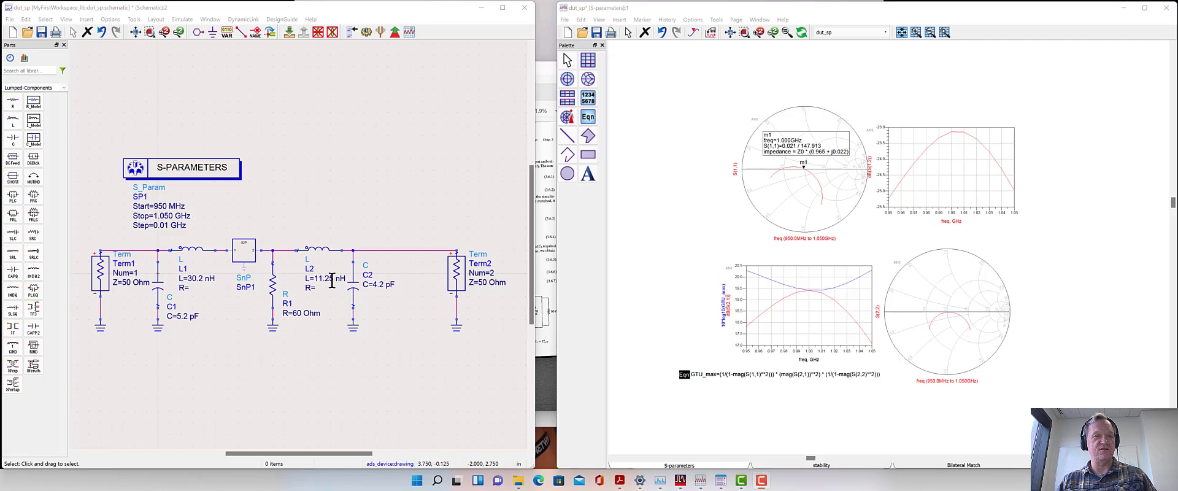
pyautogui.moveTo(380, 285)
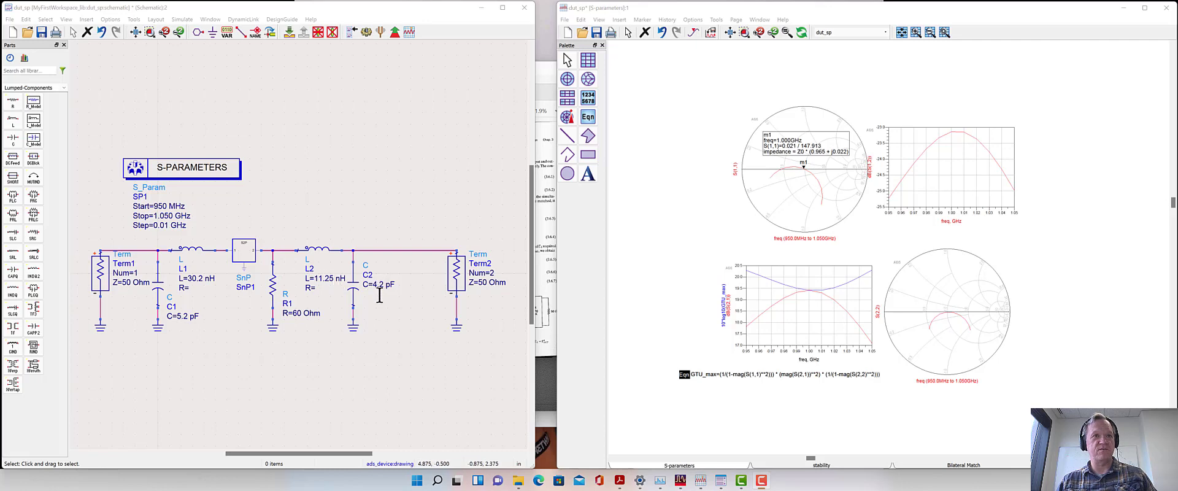
pyautogui.moveTo(446, 302)
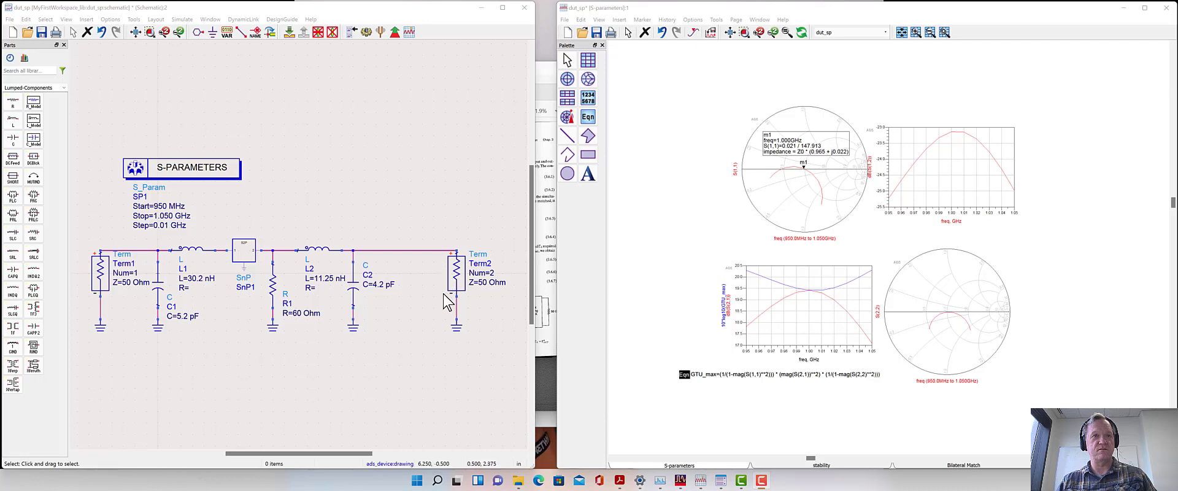
pyautogui.moveTo(421, 251)
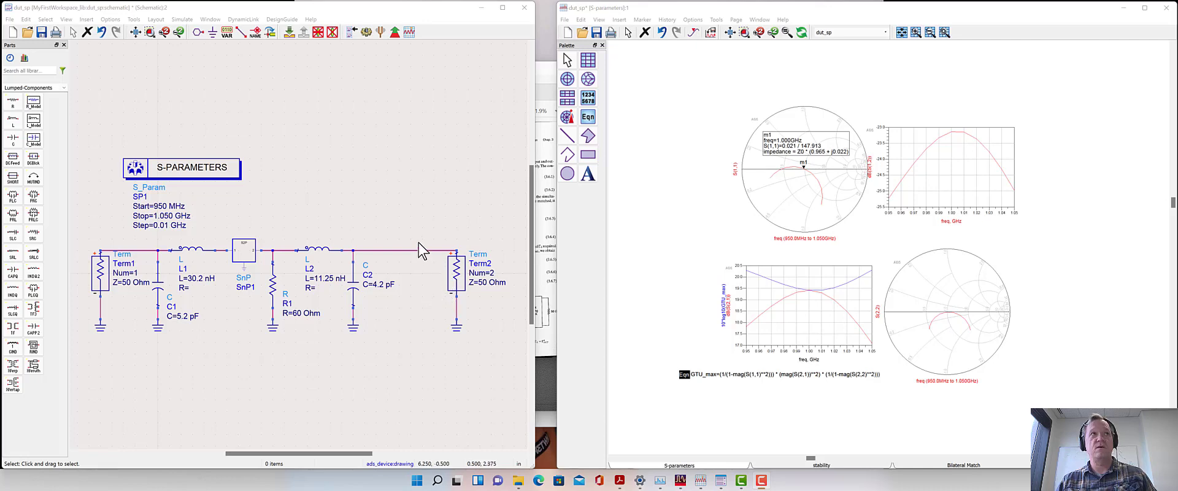
pyautogui.moveTo(742, 98)
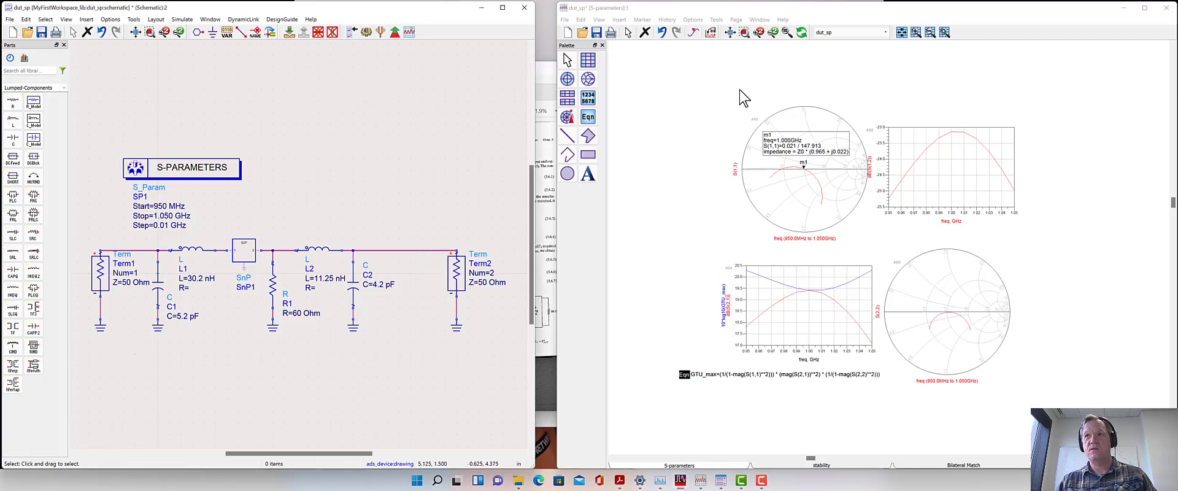
pyautogui.moveTo(932, 238)
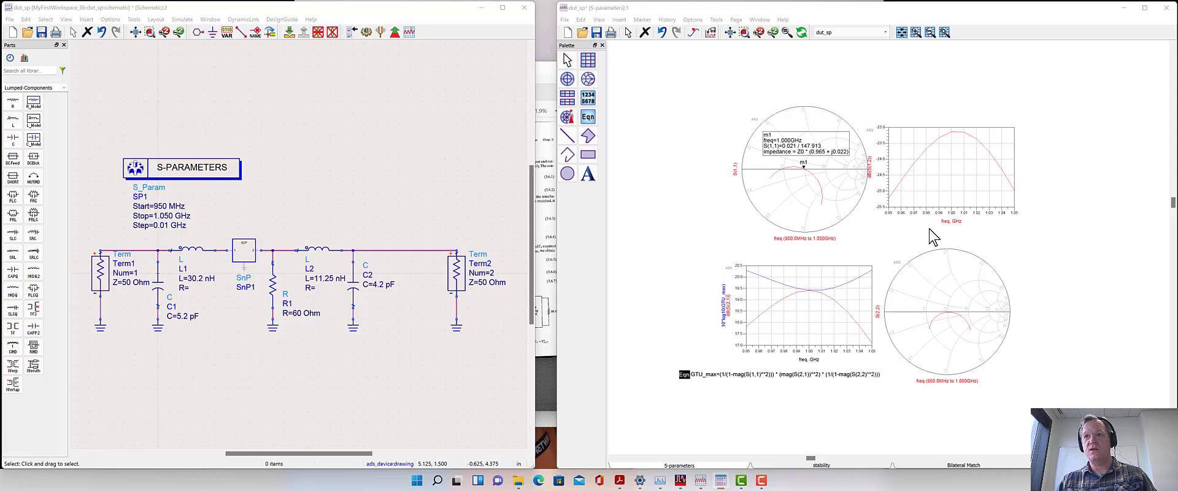
pyautogui.moveTo(942, 325)
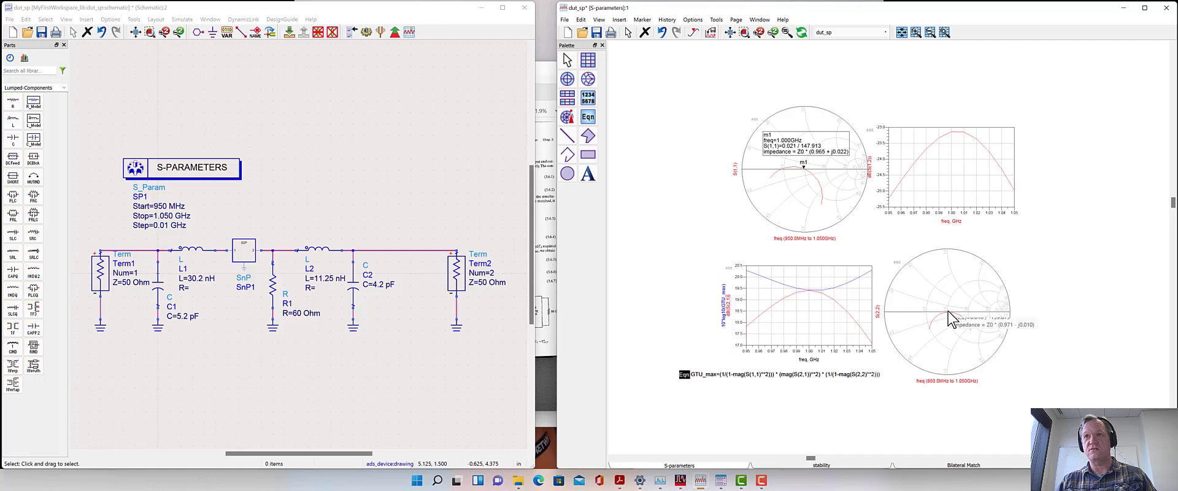
pyautogui.moveTo(810, 307)
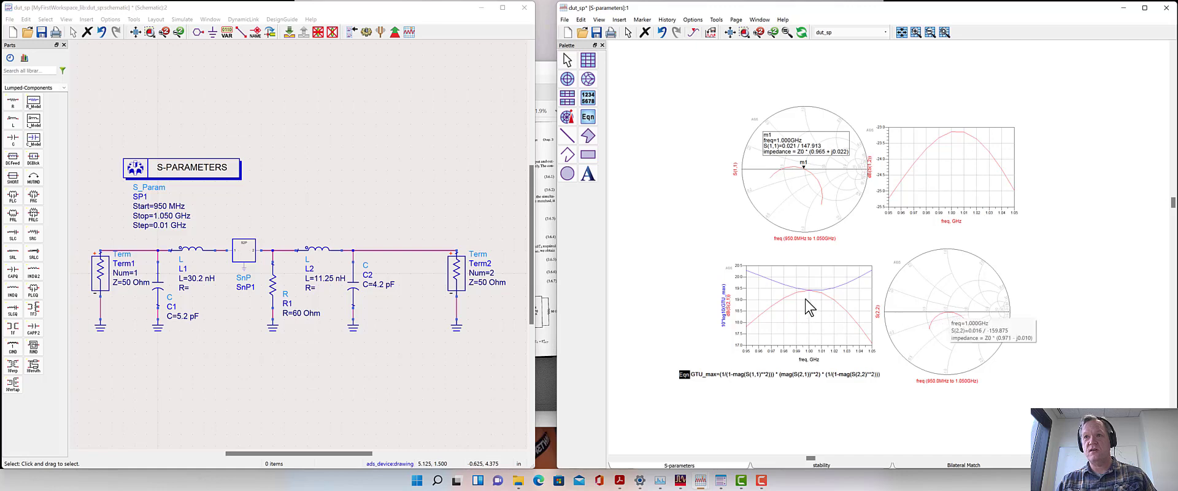
pyautogui.moveTo(807, 301)
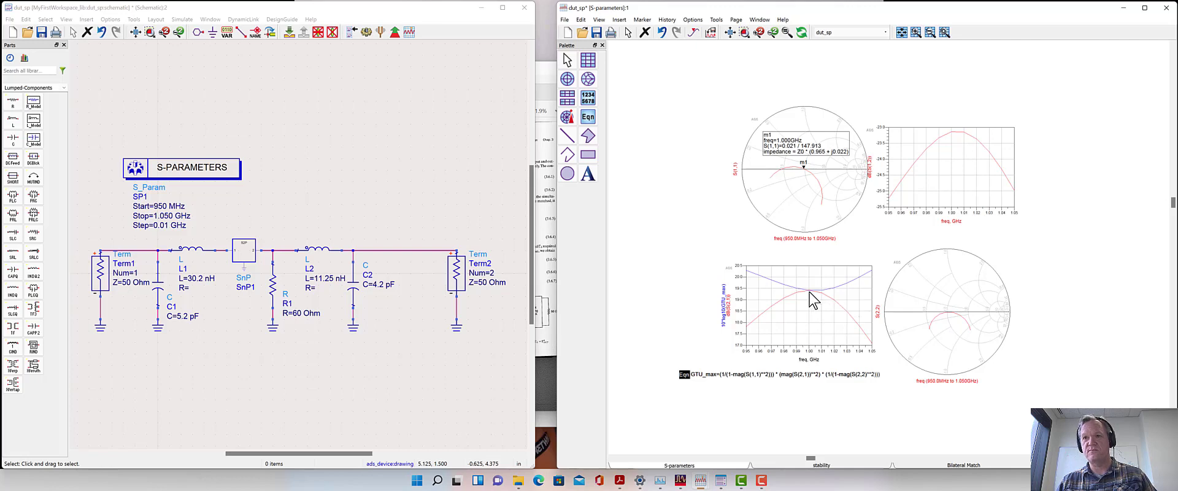
pyautogui.moveTo(806, 302)
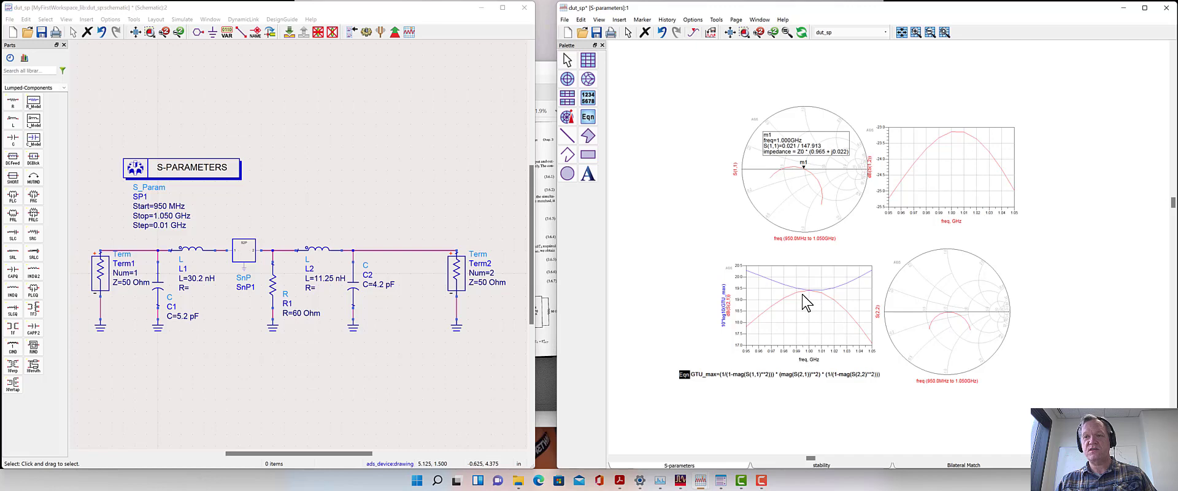
pyautogui.moveTo(805, 307)
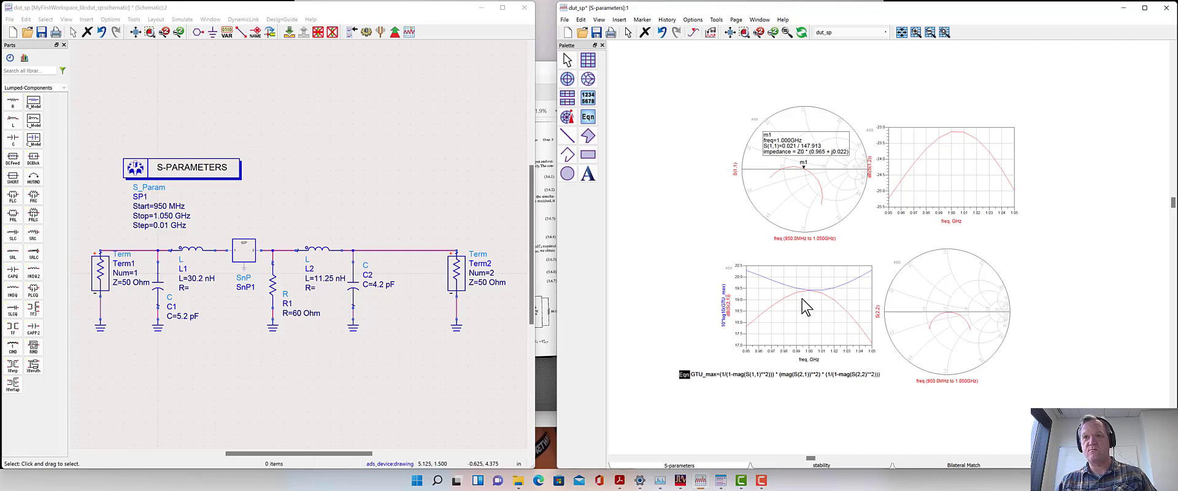
pyautogui.moveTo(831, 223)
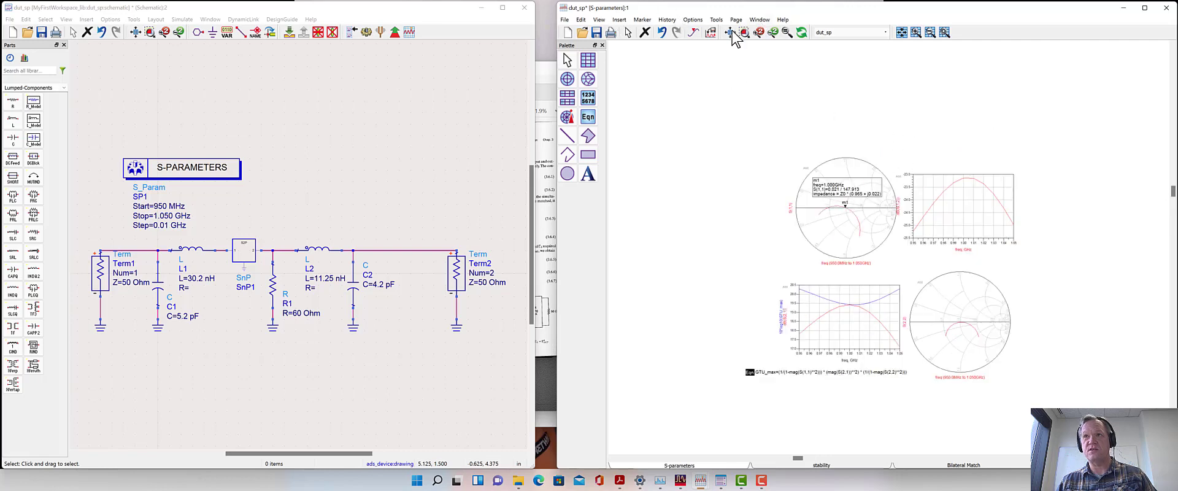
# Step: Fit the S-parameter plots to fill the data display window
pyautogui.click(743, 32)
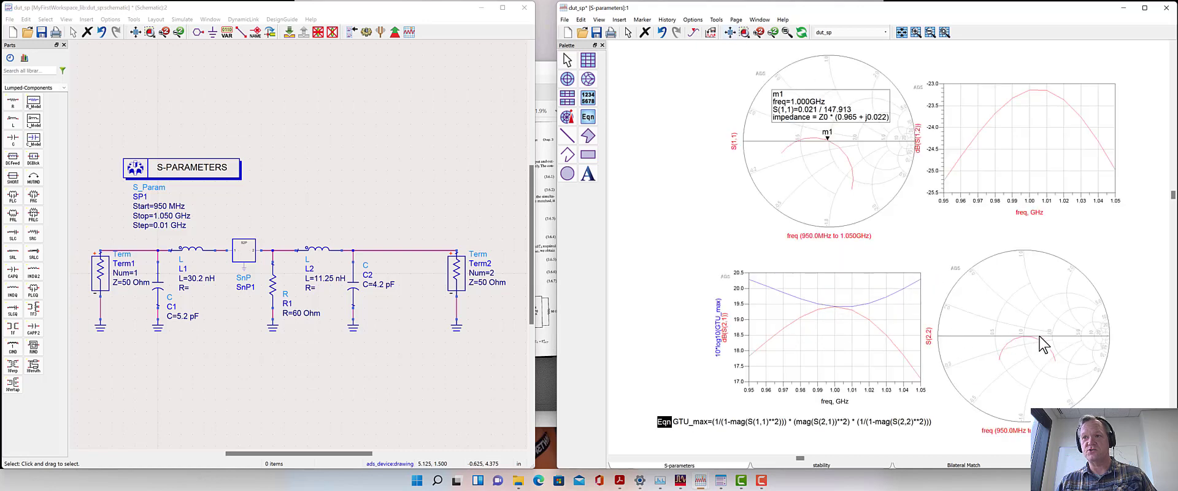
pyautogui.moveTo(841, 325)
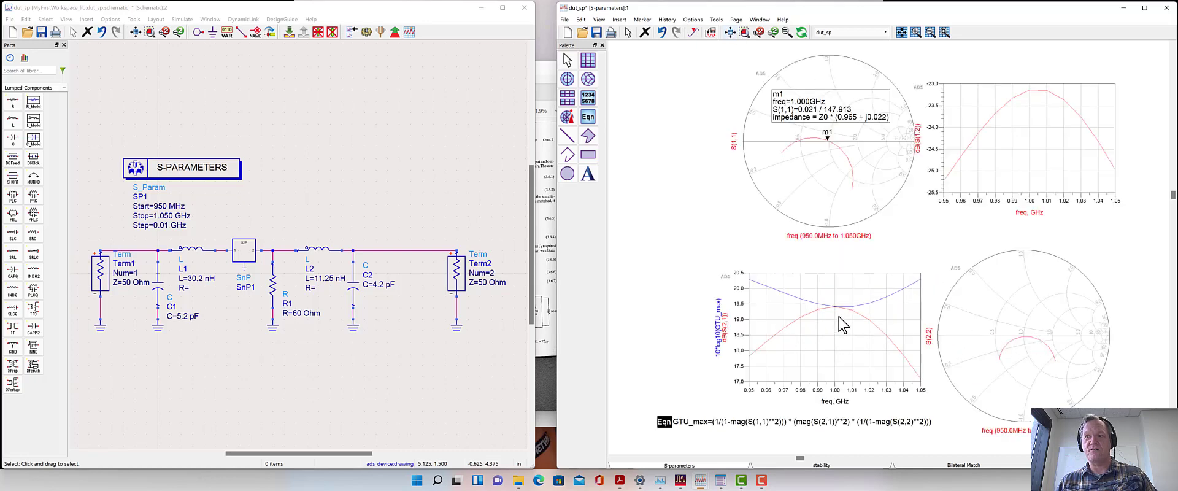
pyautogui.moveTo(838, 333)
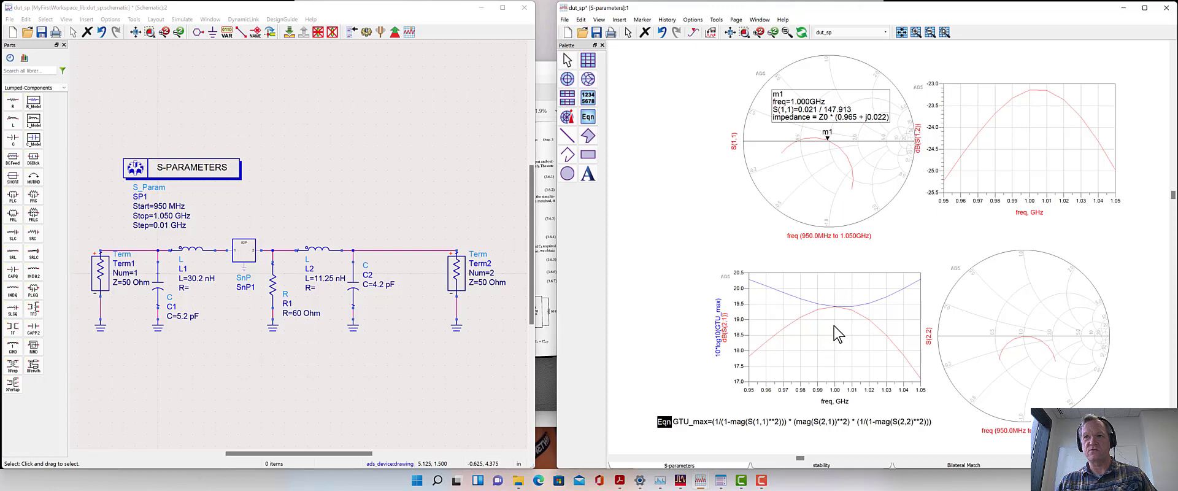